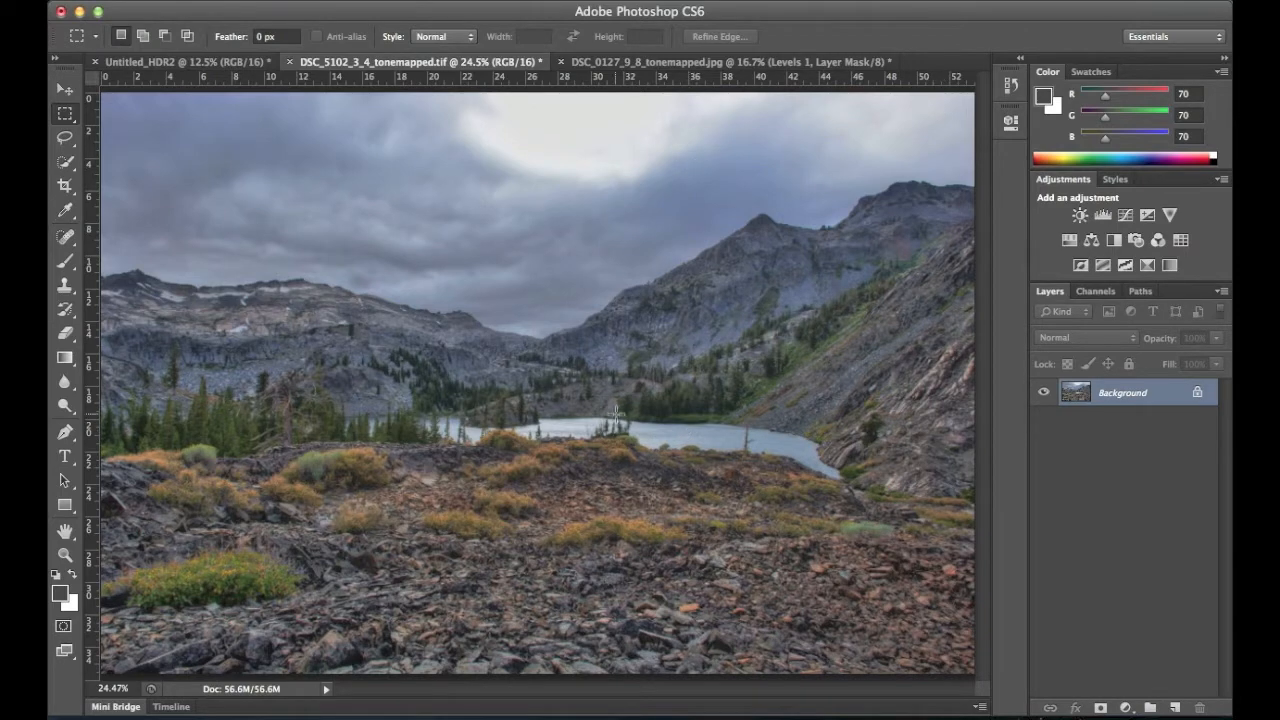
pyautogui.moveTo(570, 446)
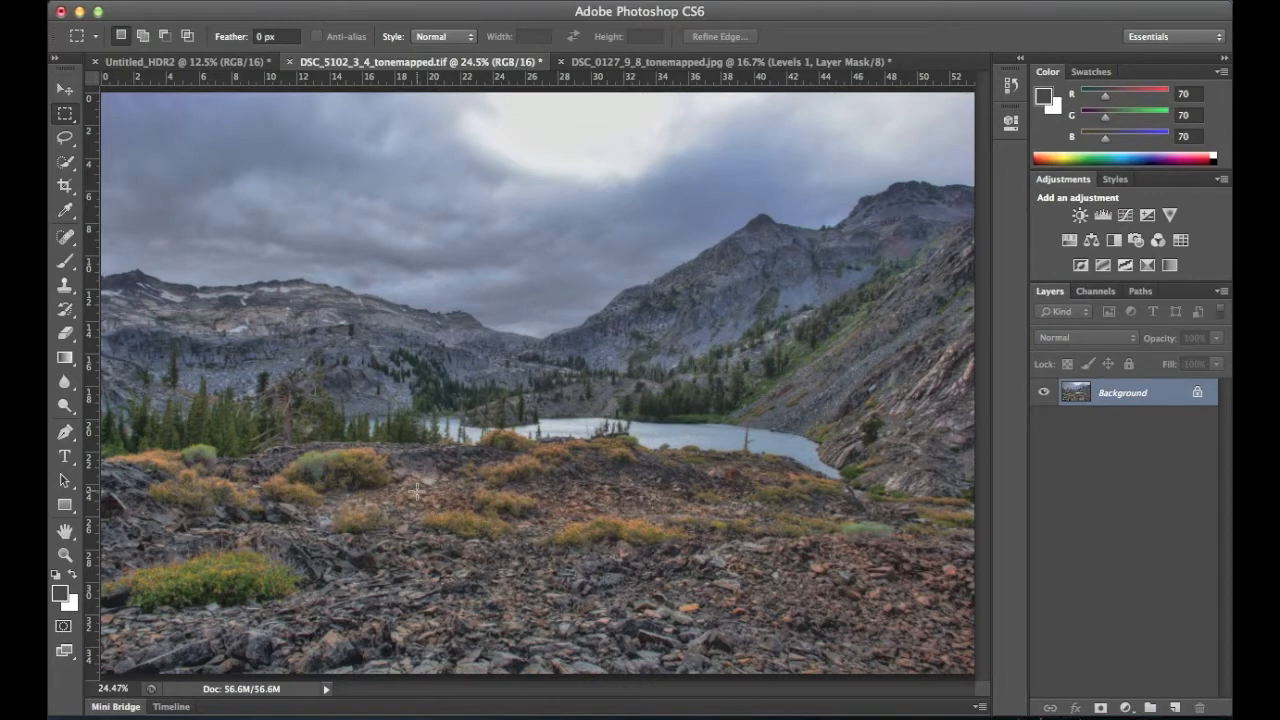
pyautogui.moveTo(64, 410)
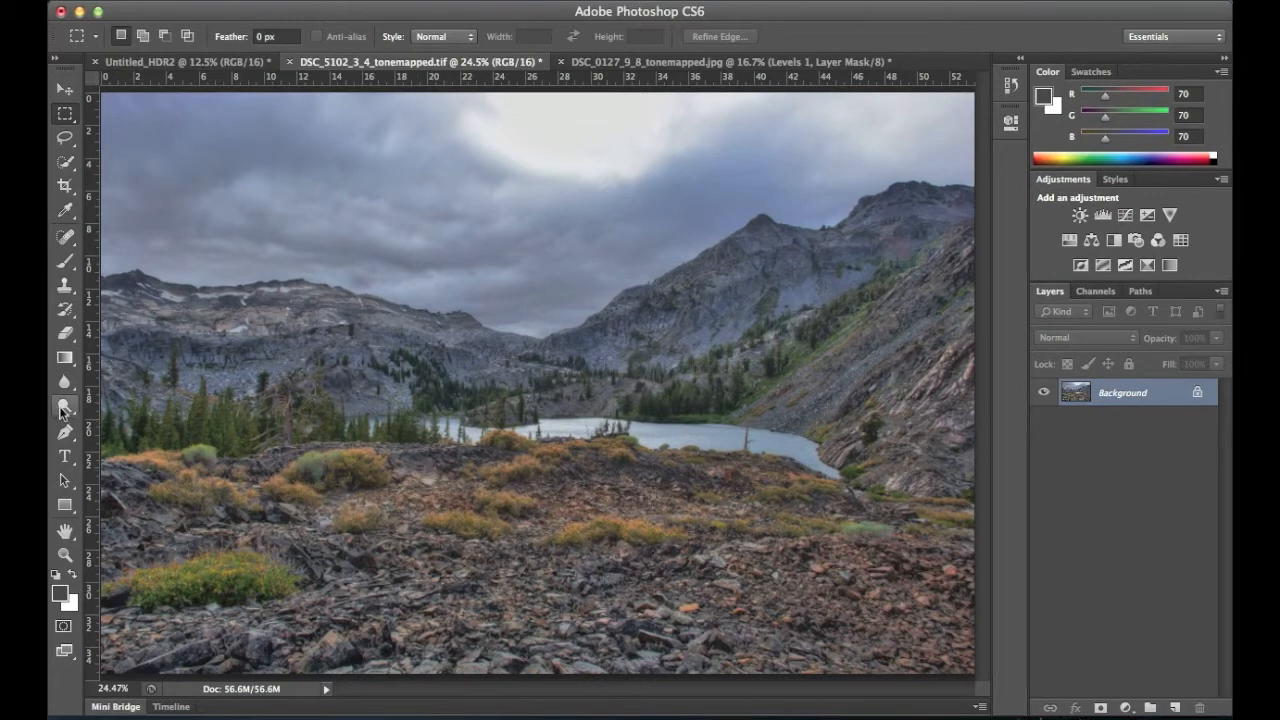
# Burn a small cloud patch with the Burn tool from the toning flyout as a test.
pyautogui.click(64, 405)
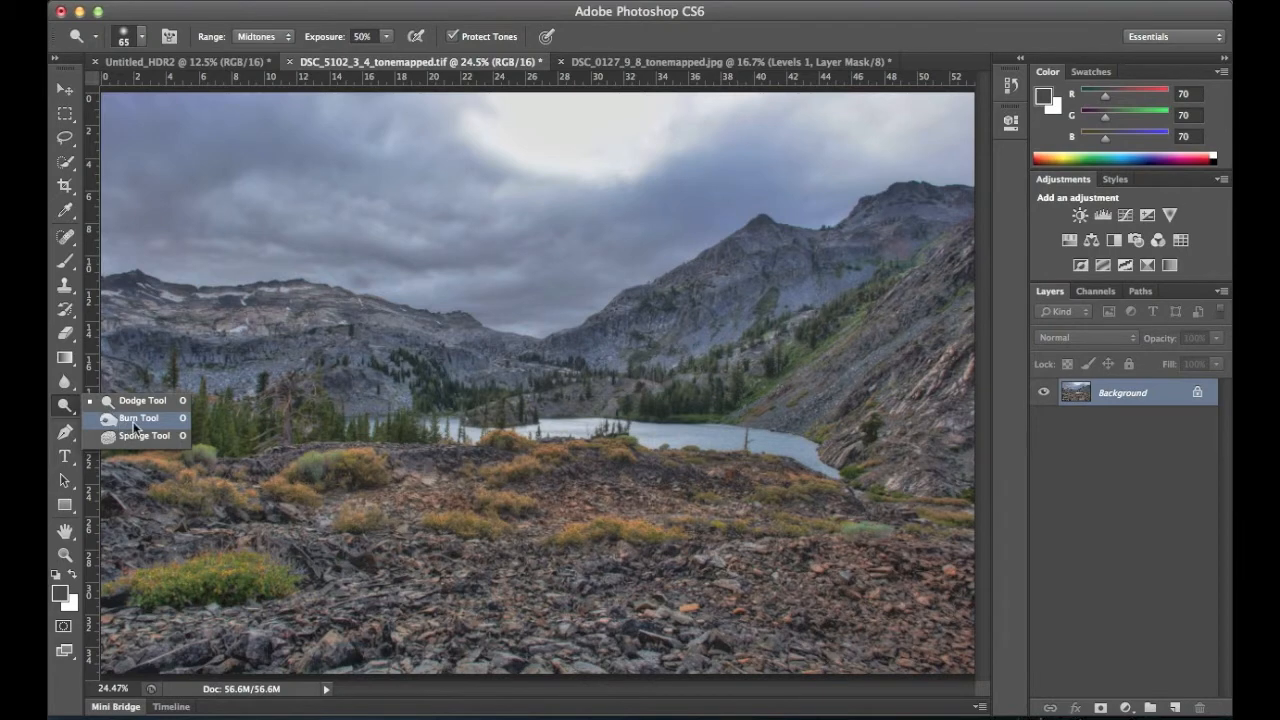
pyautogui.click(143, 435)
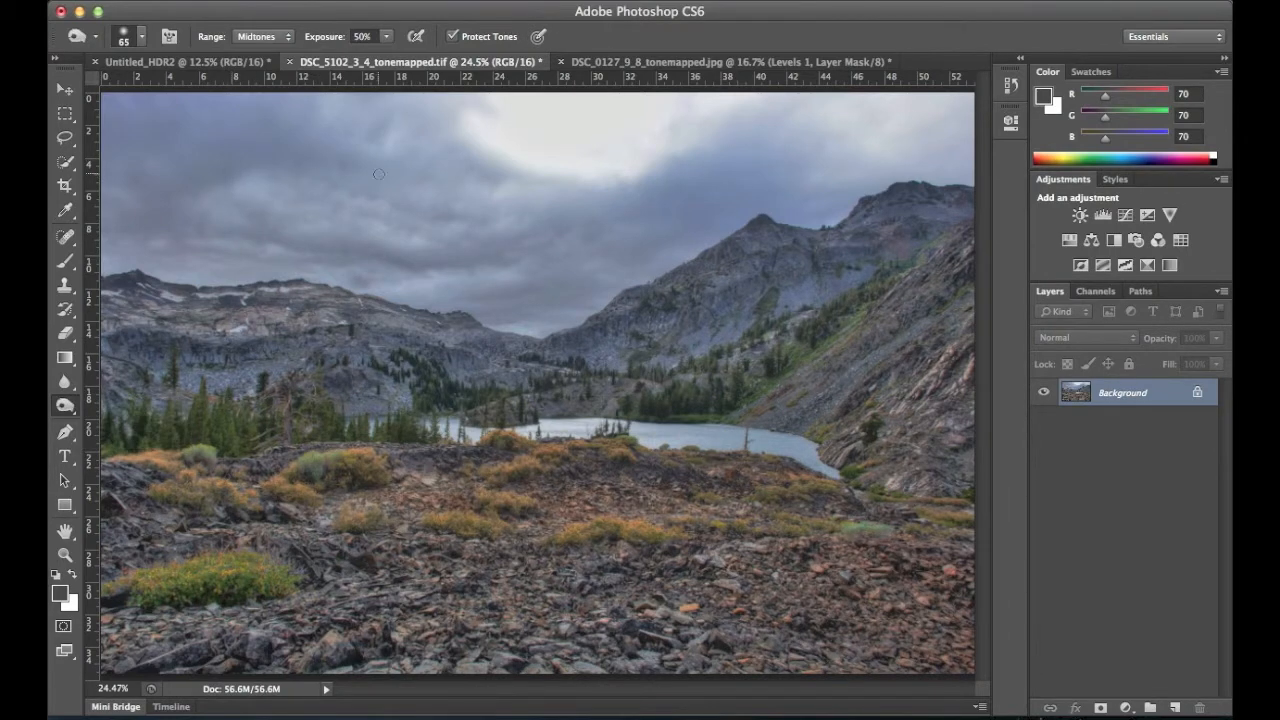
pyautogui.moveTo(437, 199)
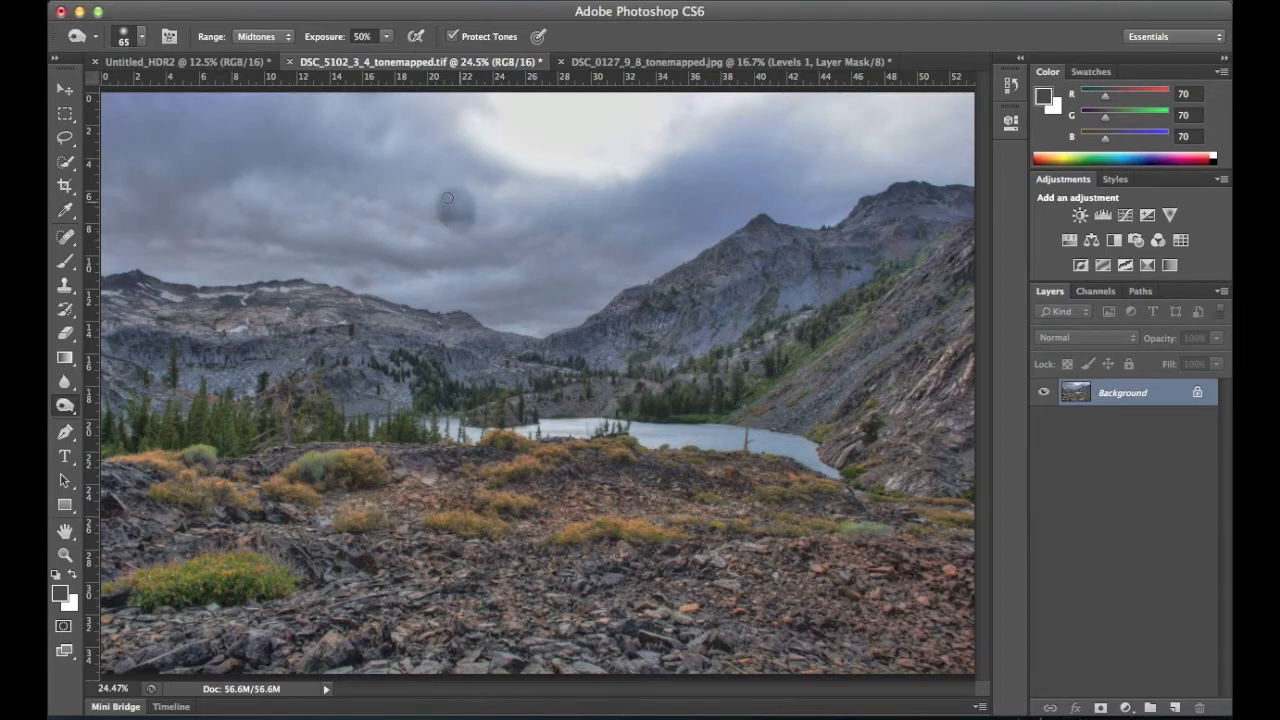
pyautogui.click(449, 205)
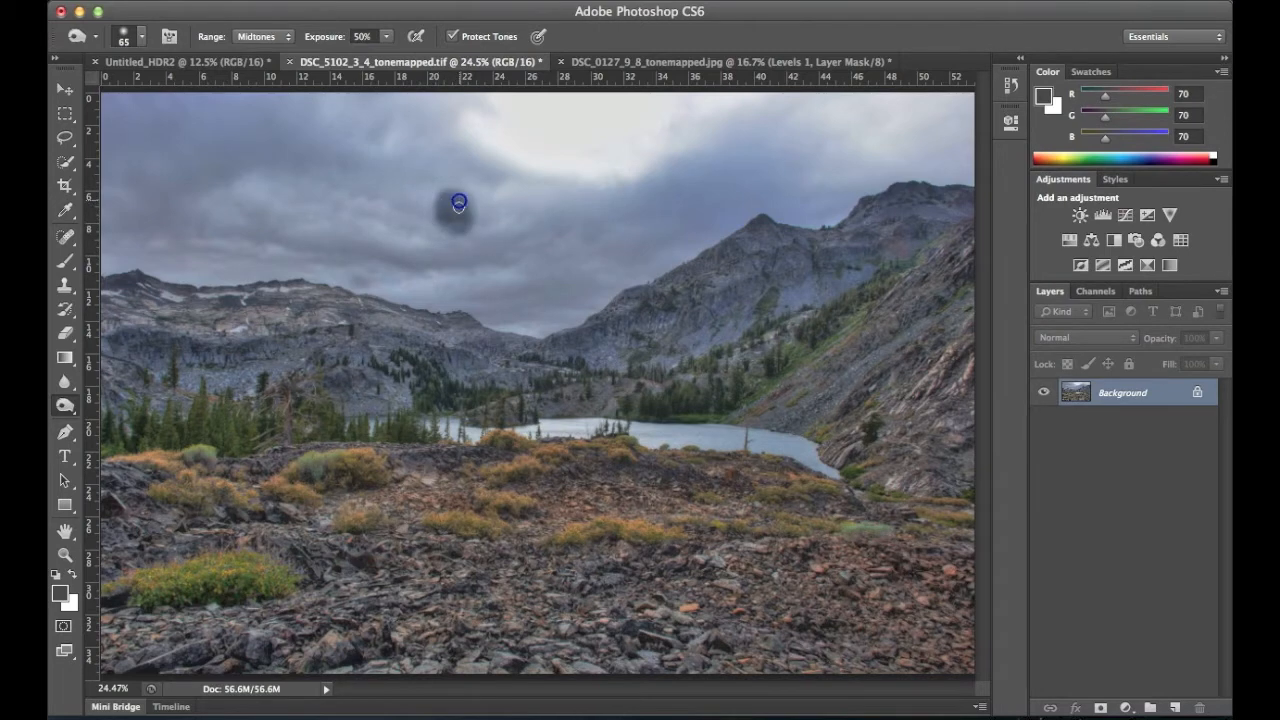
pyautogui.click(458, 210)
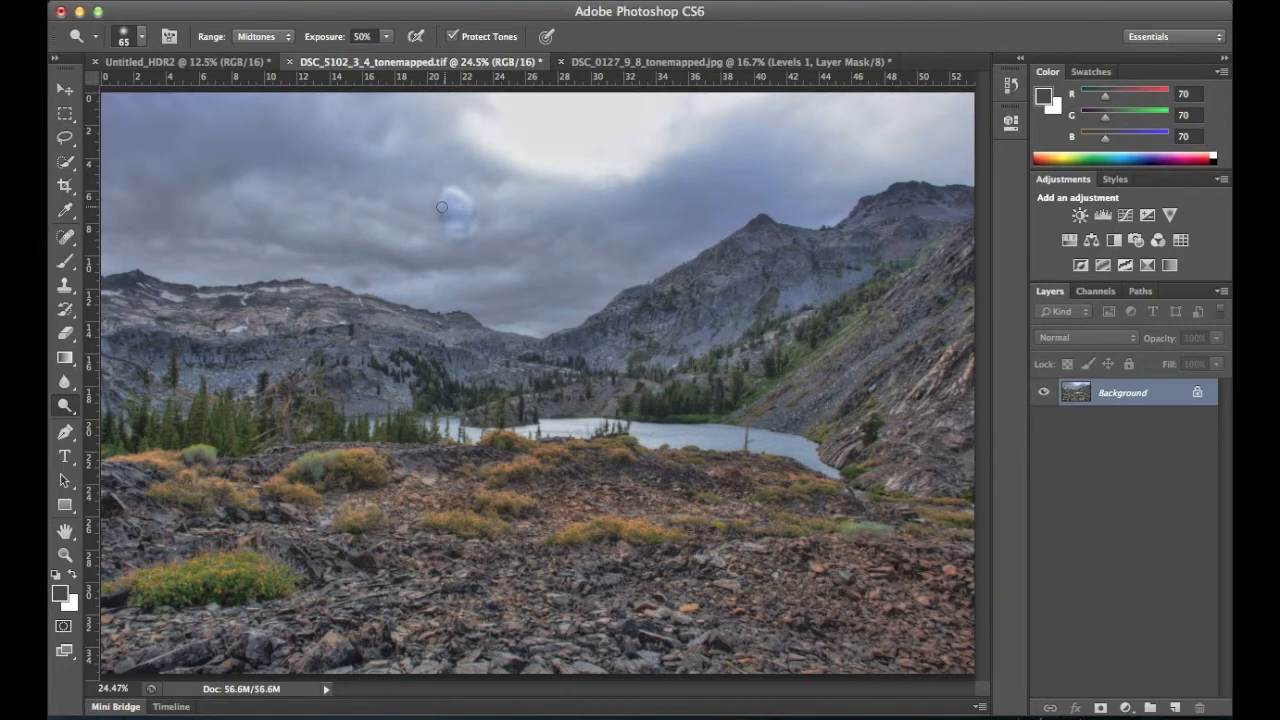
pyautogui.moveTo(437, 213)
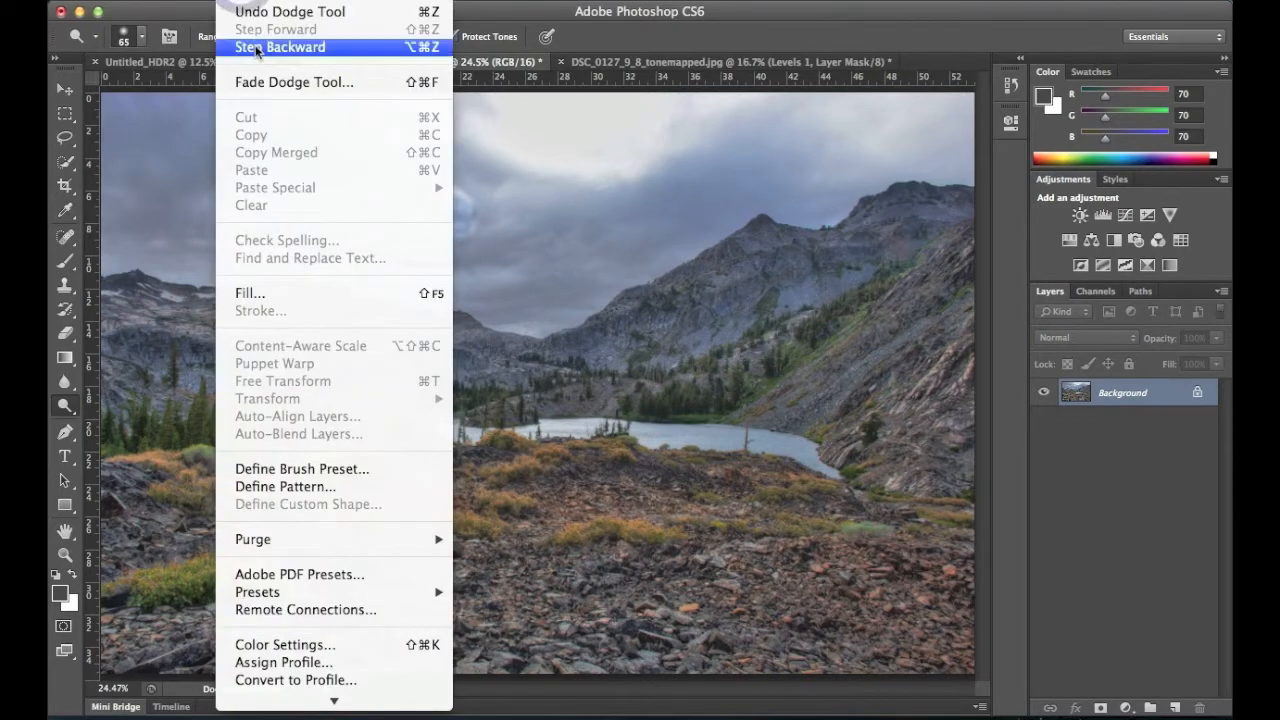
# Step backward through history to remove the dodge and burn test strokes.
pyautogui.click(279, 47)
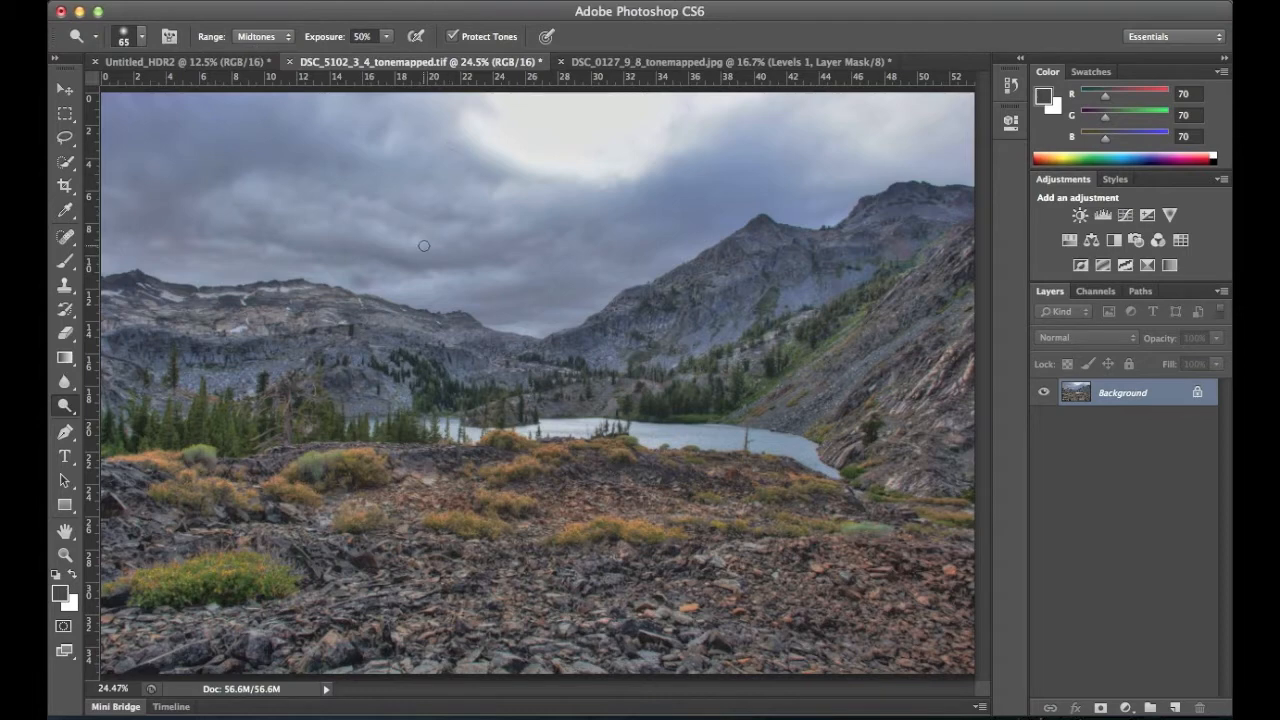
pyautogui.moveTo(793, 379)
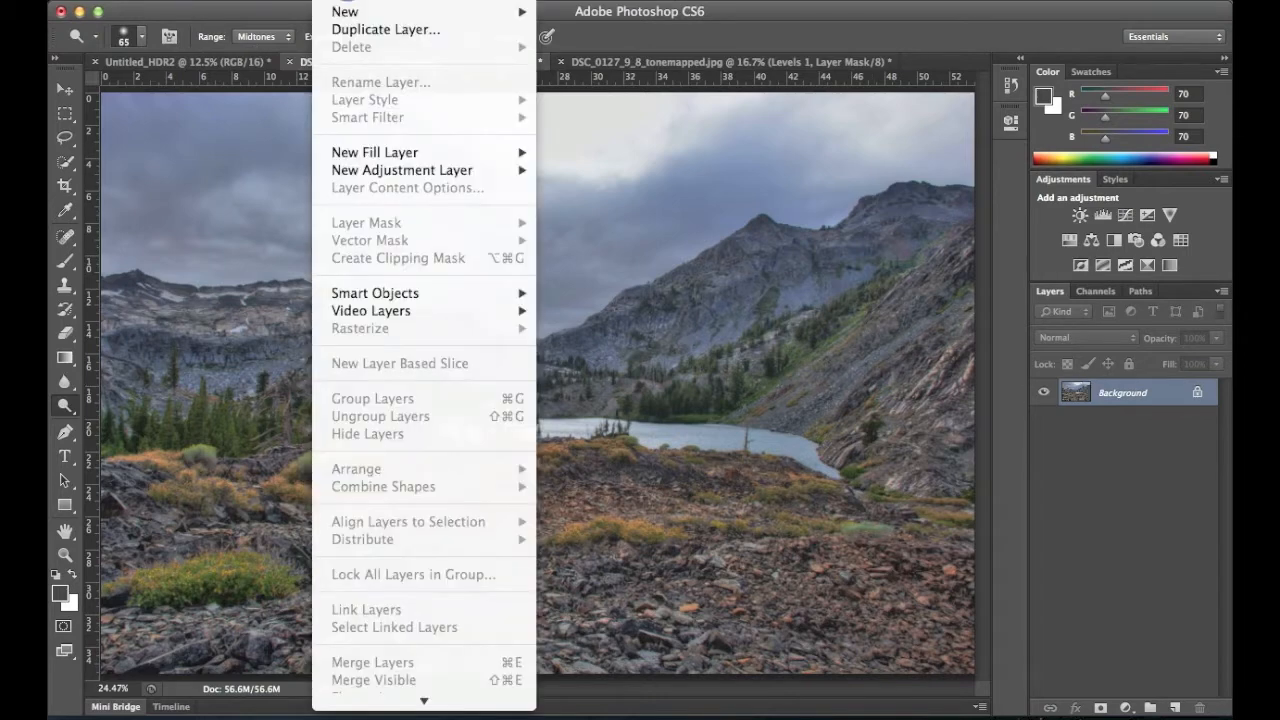
pyautogui.moveTo(344, 11)
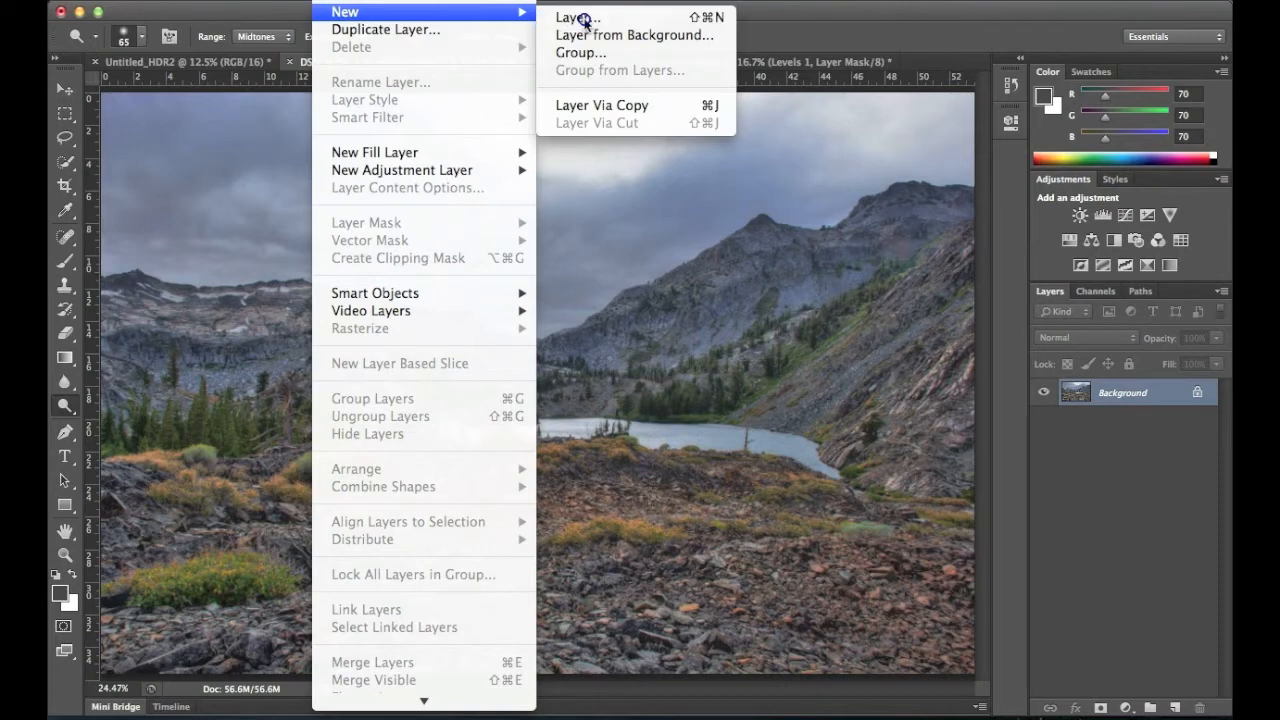
# Create a new Overlay layer filled with neutral 50% gray and name it 'Dodge & Burn'.
pyautogui.click(573, 17)
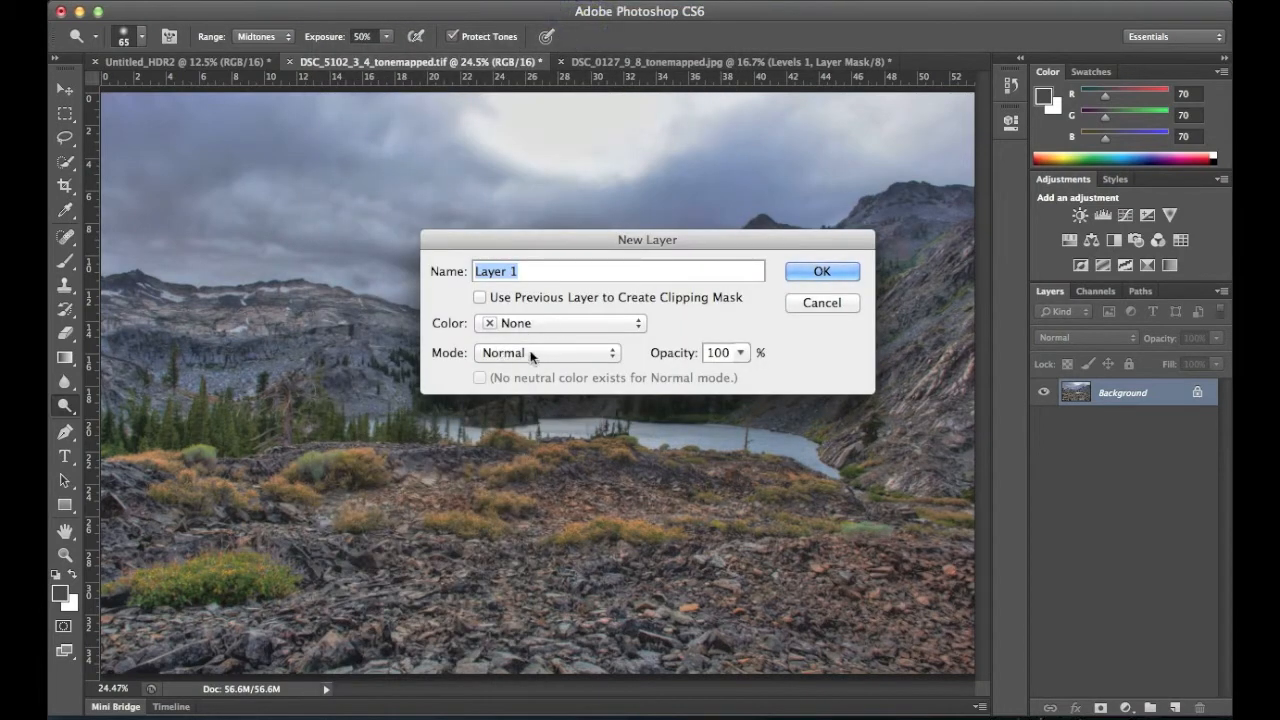
pyautogui.click(547, 352)
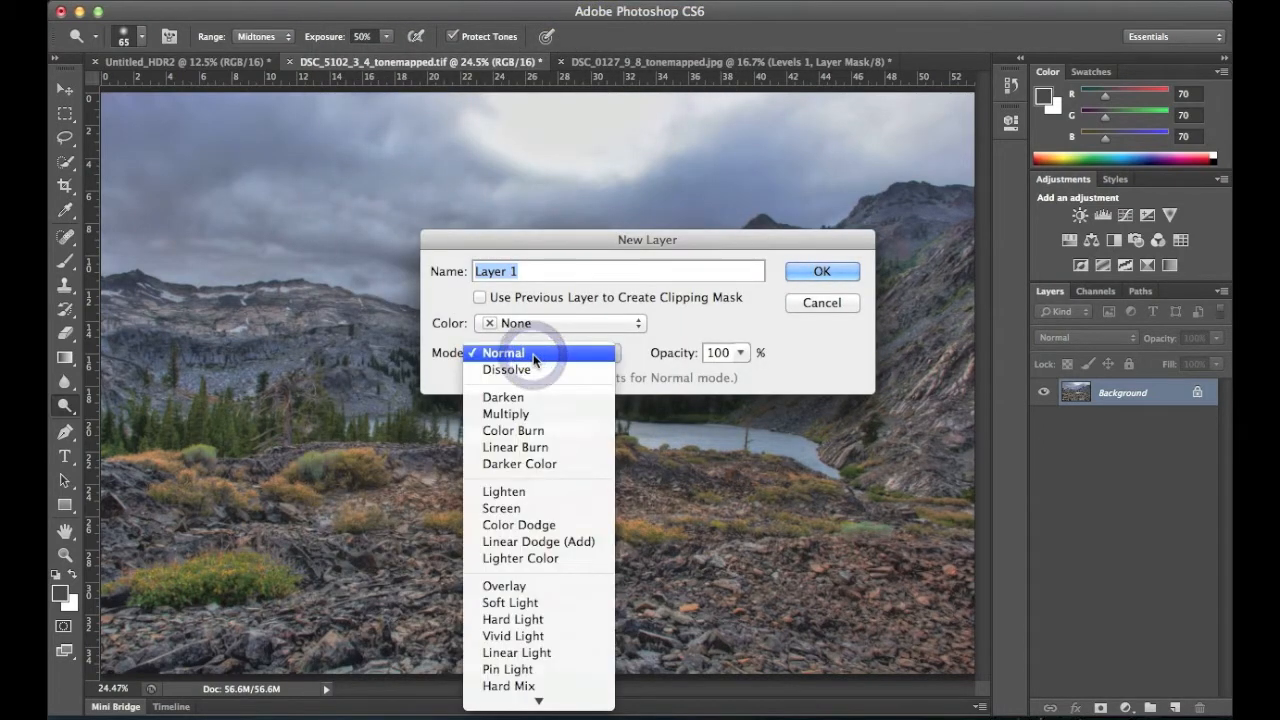
pyautogui.moveTo(519, 558)
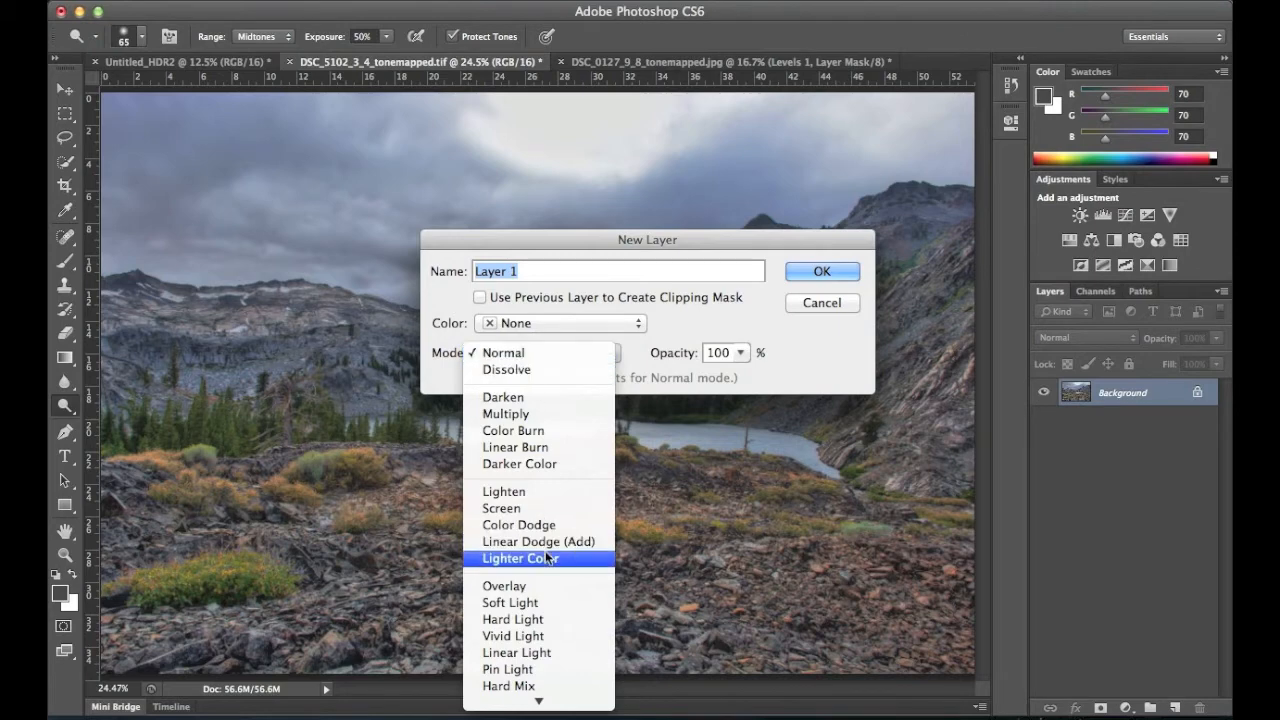
pyautogui.click(505, 585)
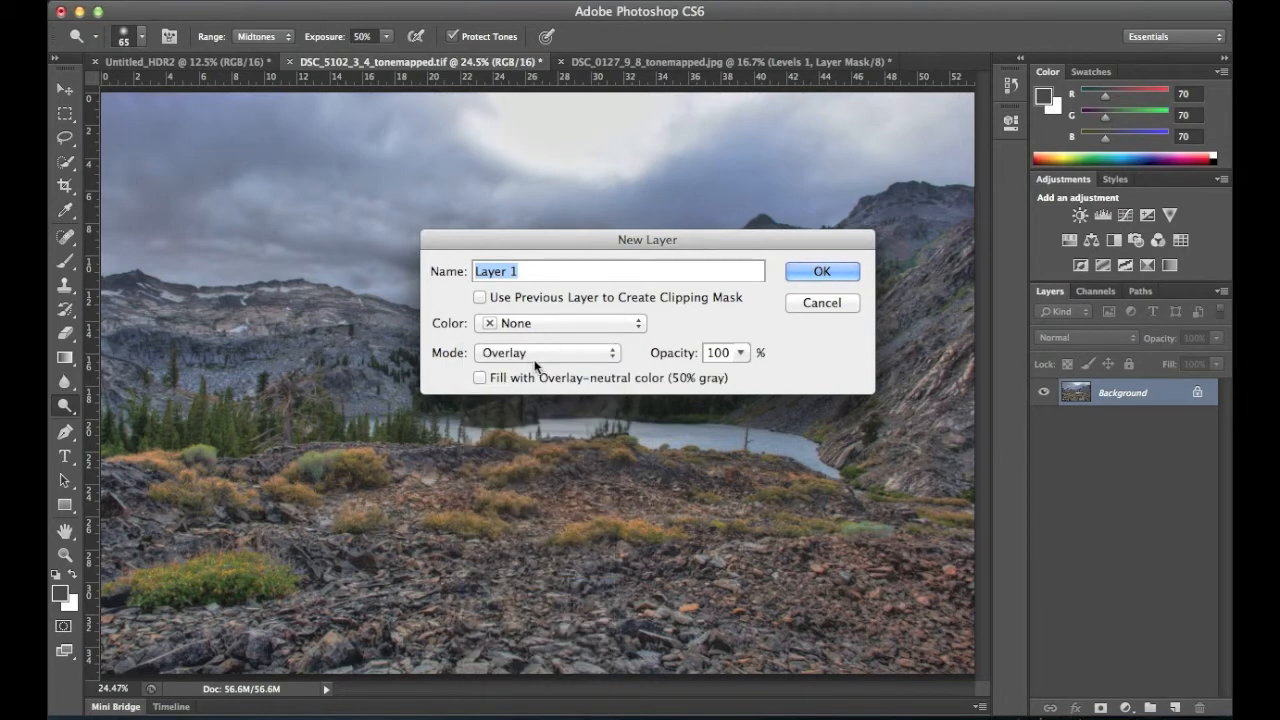
pyautogui.moveTo(438, 375)
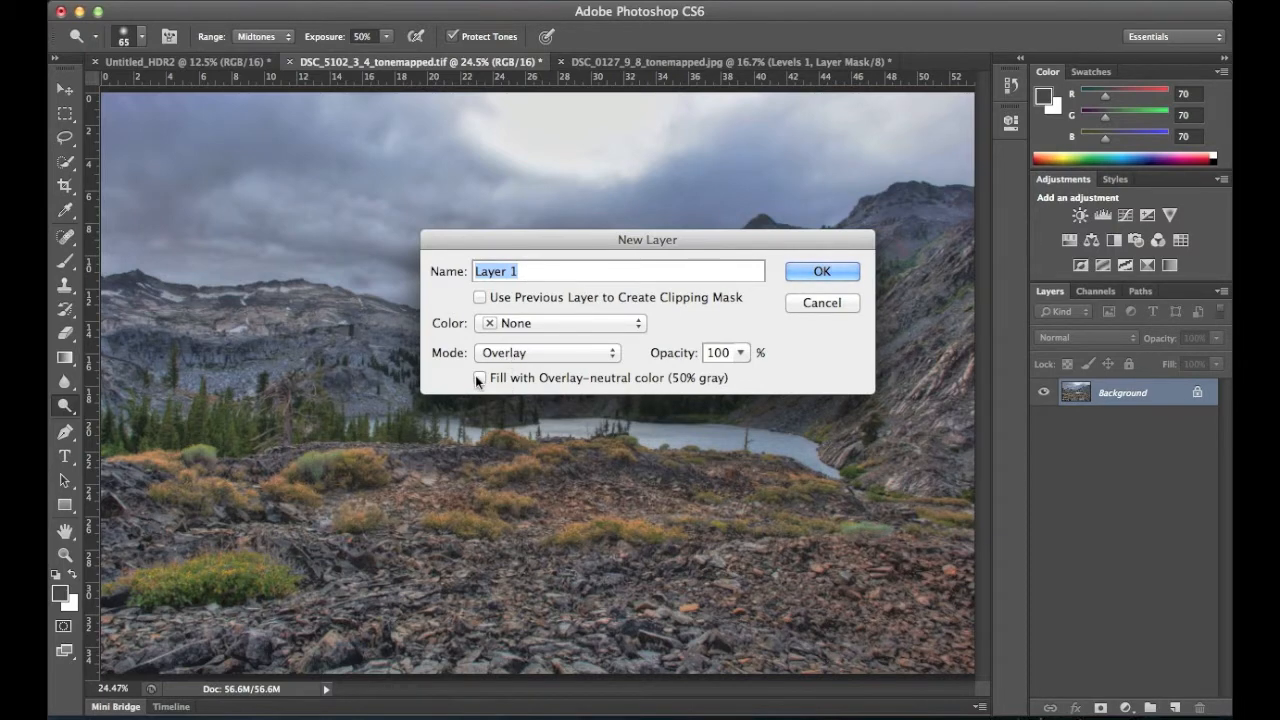
pyautogui.click(480, 377)
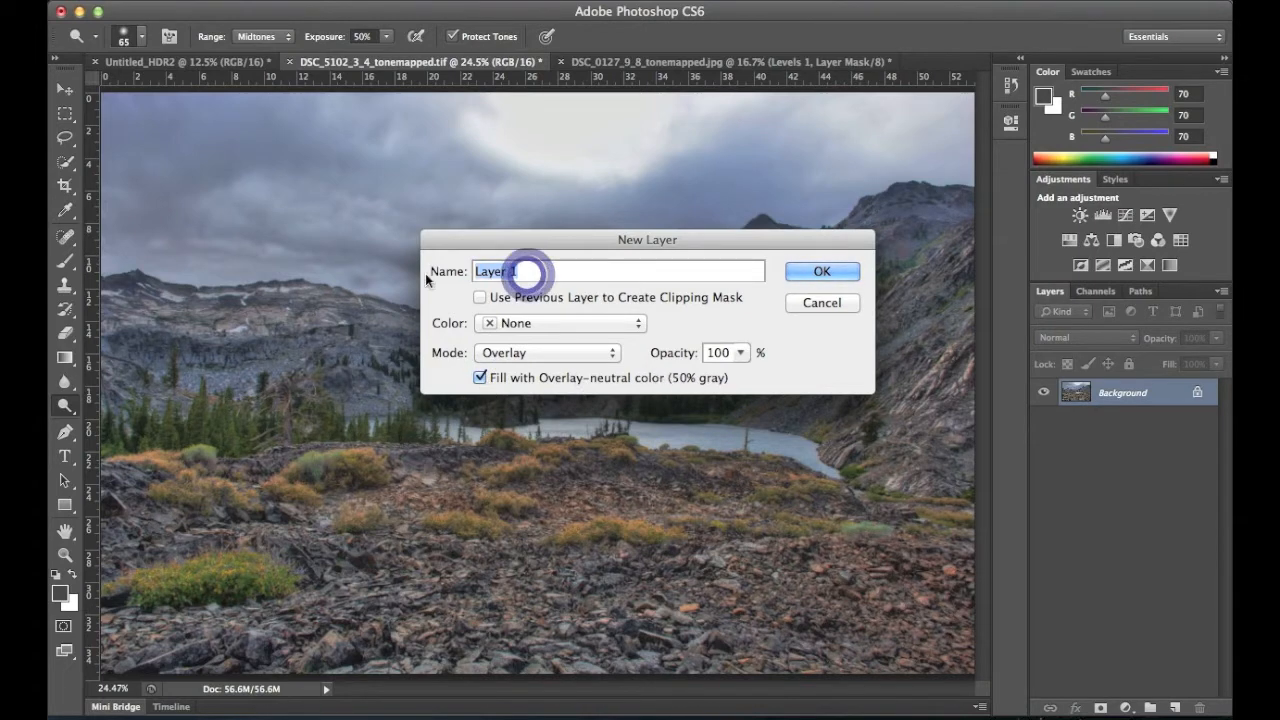
pyautogui.write('Dodge & Bu')
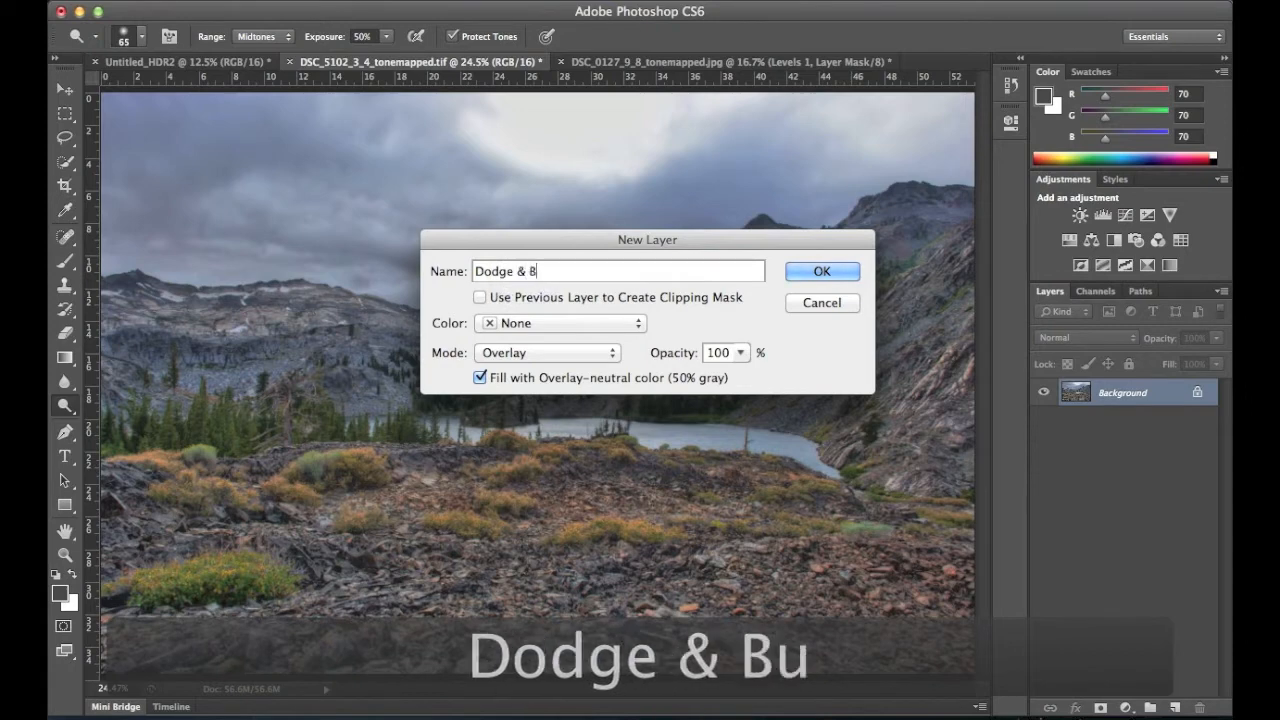
pyautogui.write('urn')
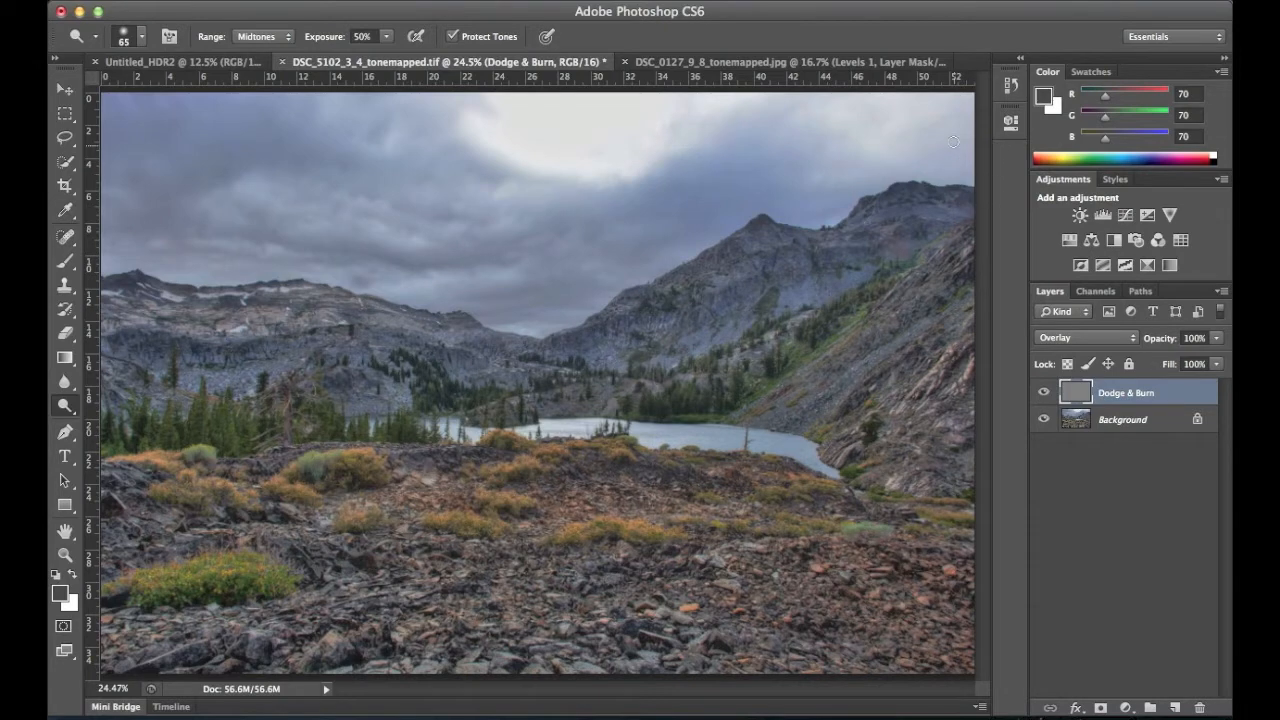
pyautogui.moveTo(867, 339)
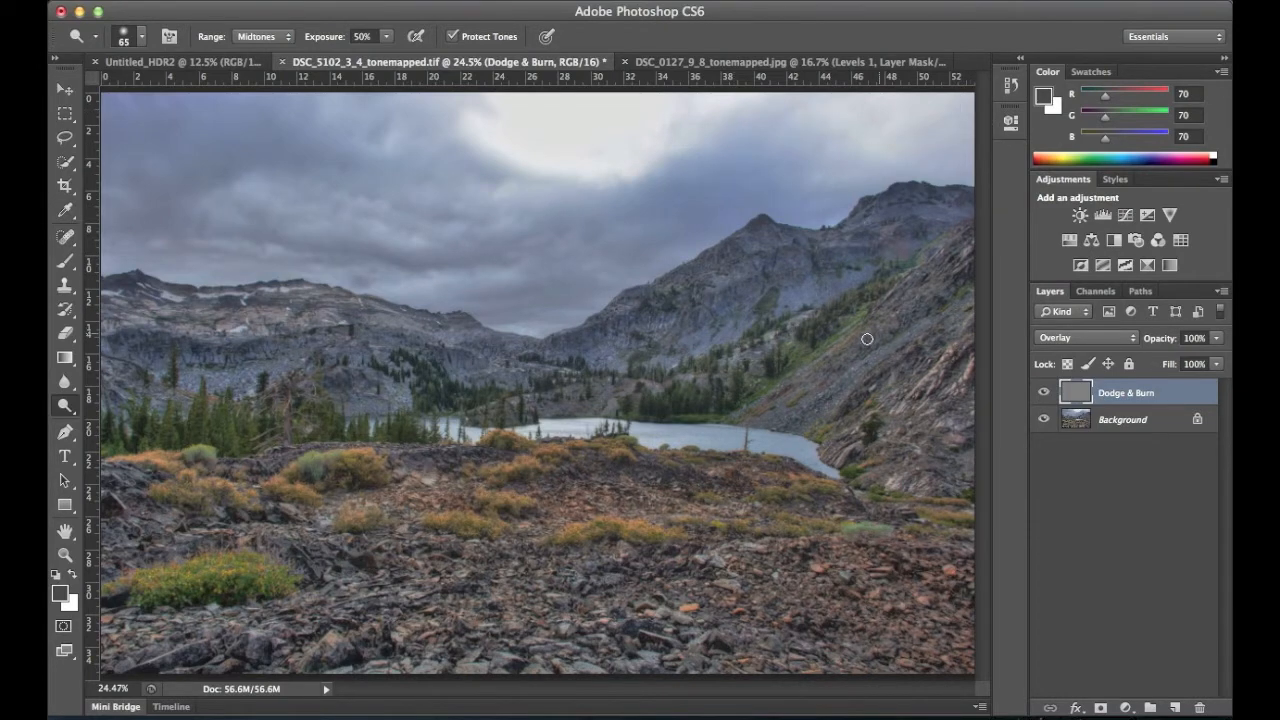
pyautogui.moveTo(975, 402)
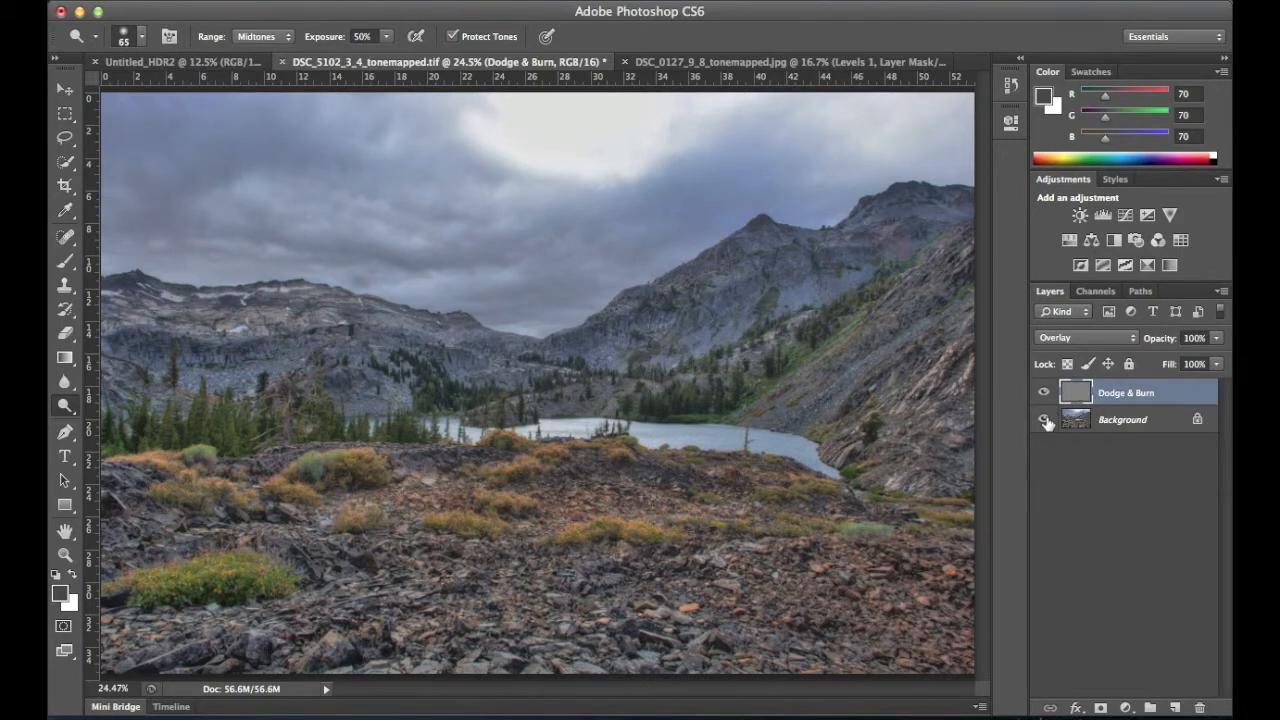
pyautogui.click(1043, 419)
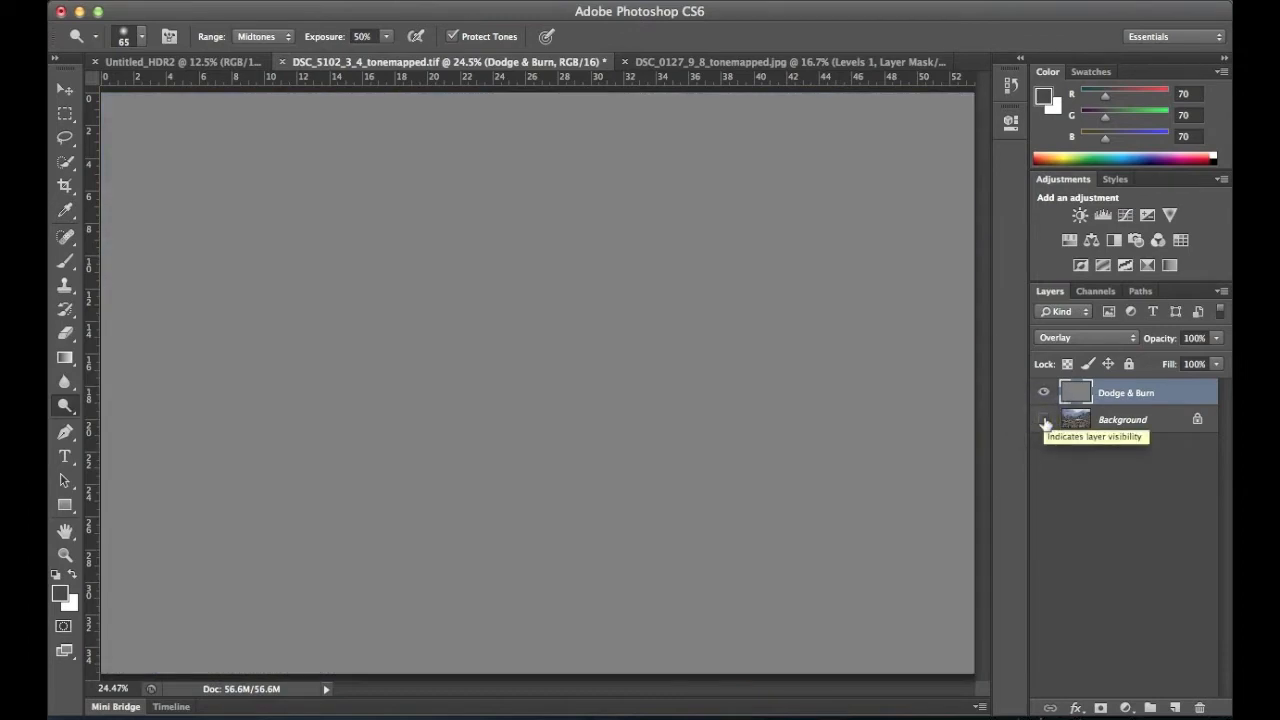
pyautogui.click(1043, 419)
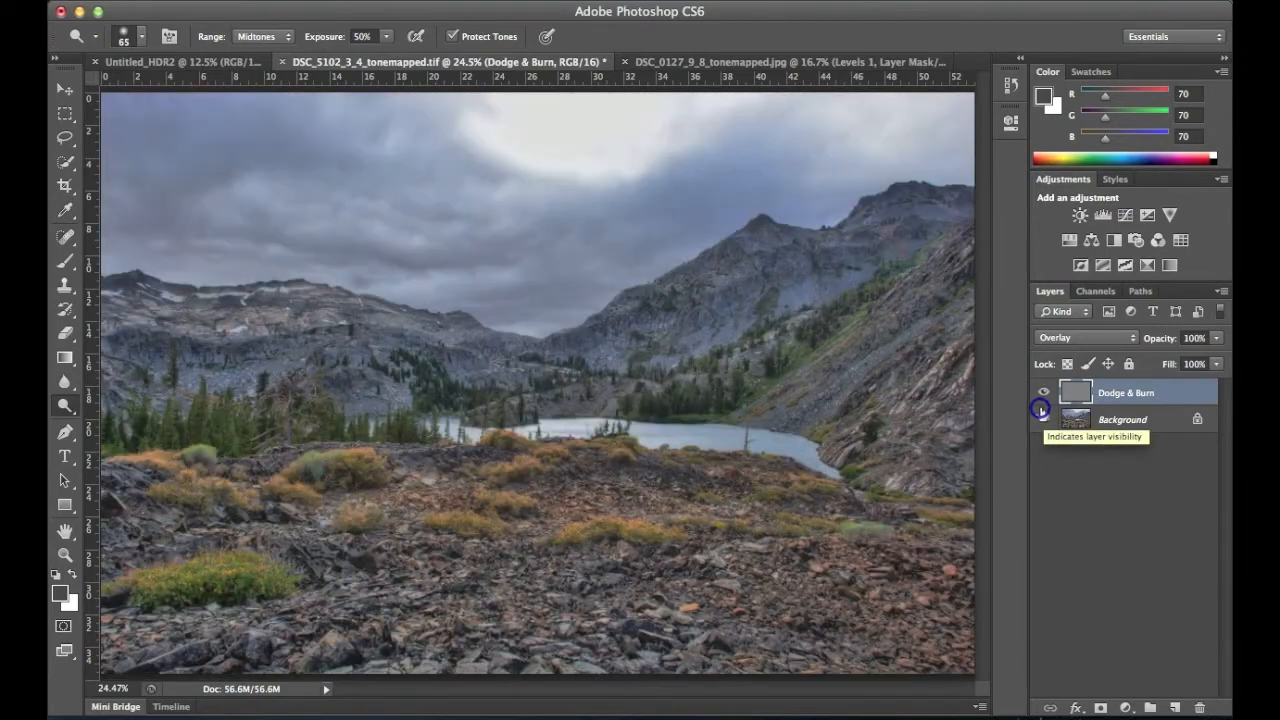
pyautogui.click(1043, 392)
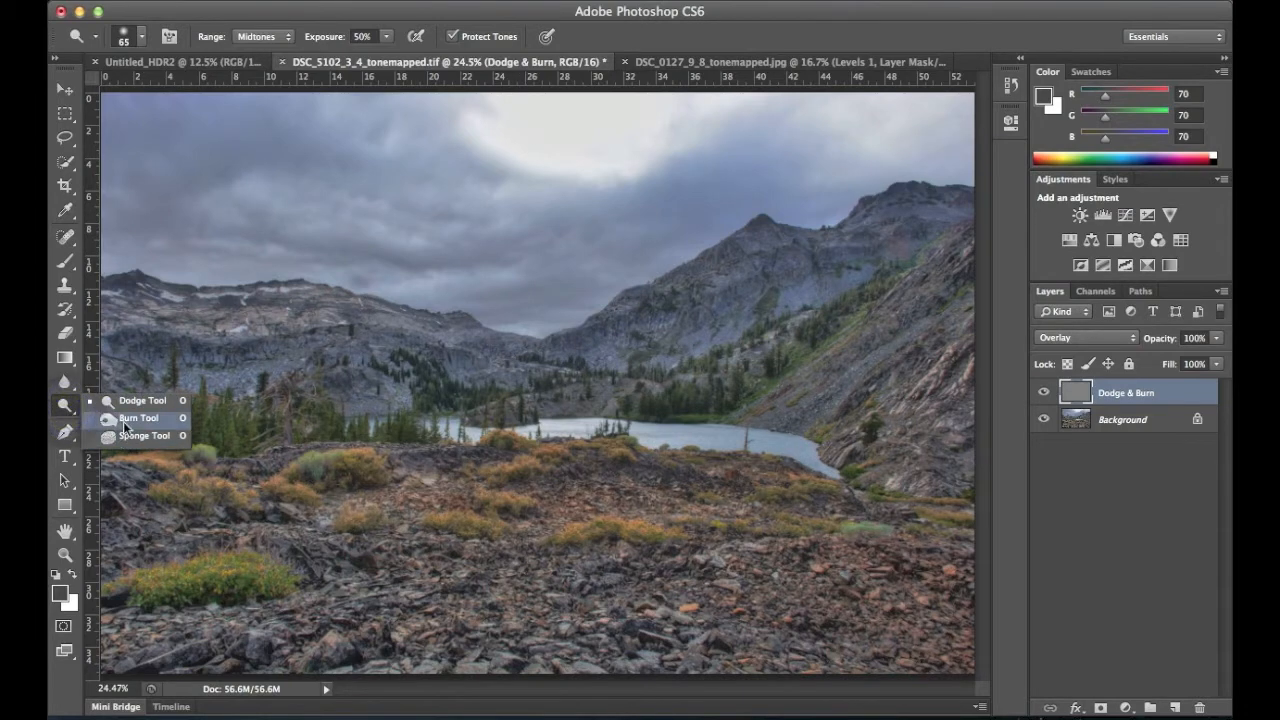
# Select the Burn tool and set its brush to about 974 px size with 0% hardness.
pyautogui.click(139, 417)
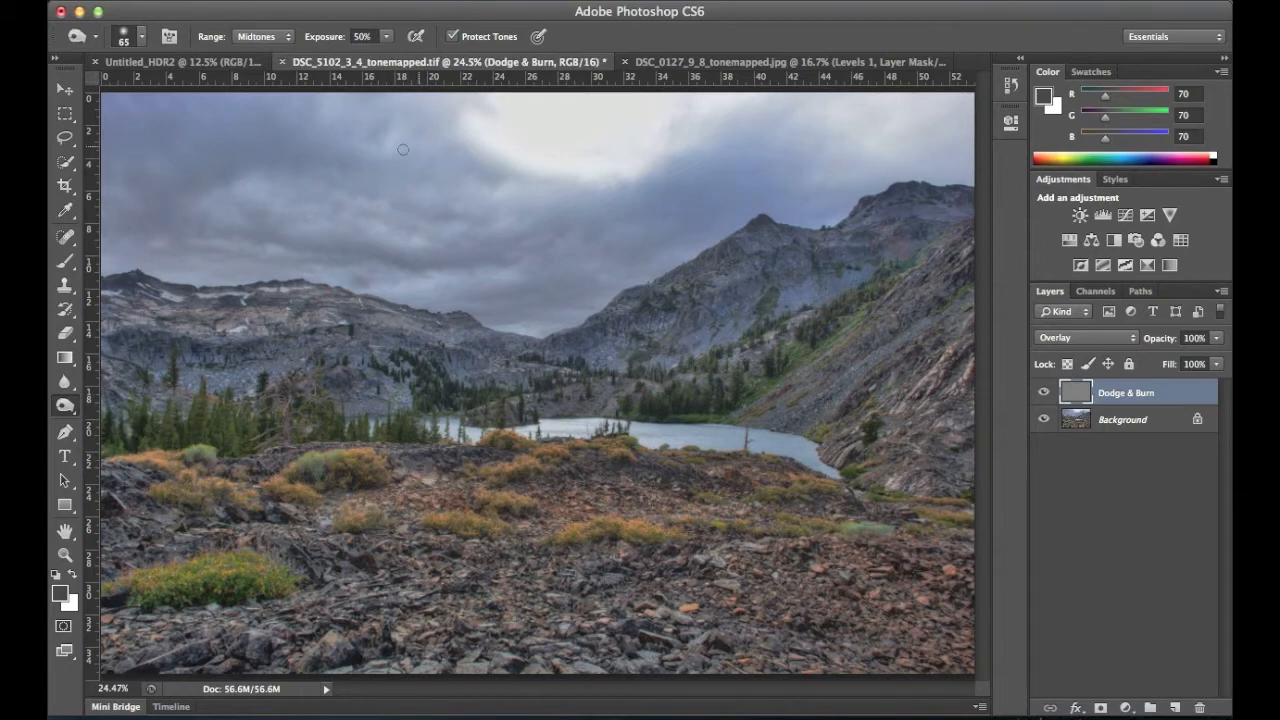
pyautogui.moveTo(397, 202)
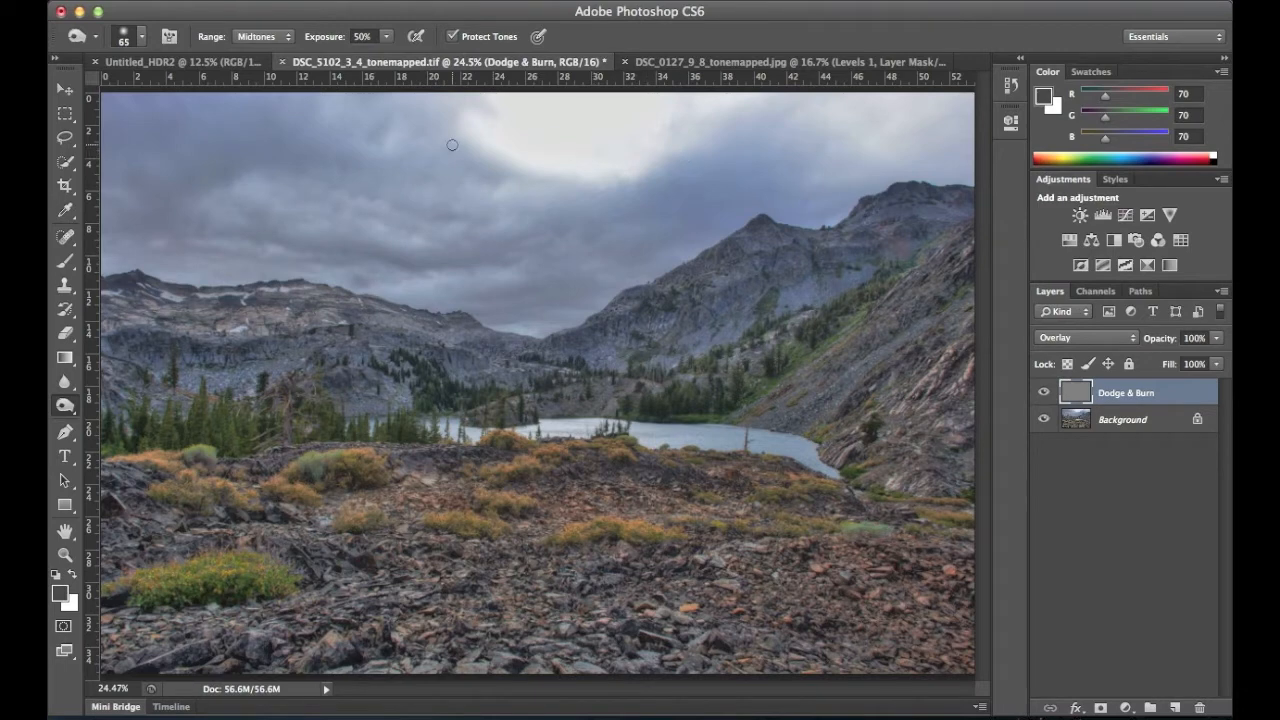
pyautogui.click(143, 37)
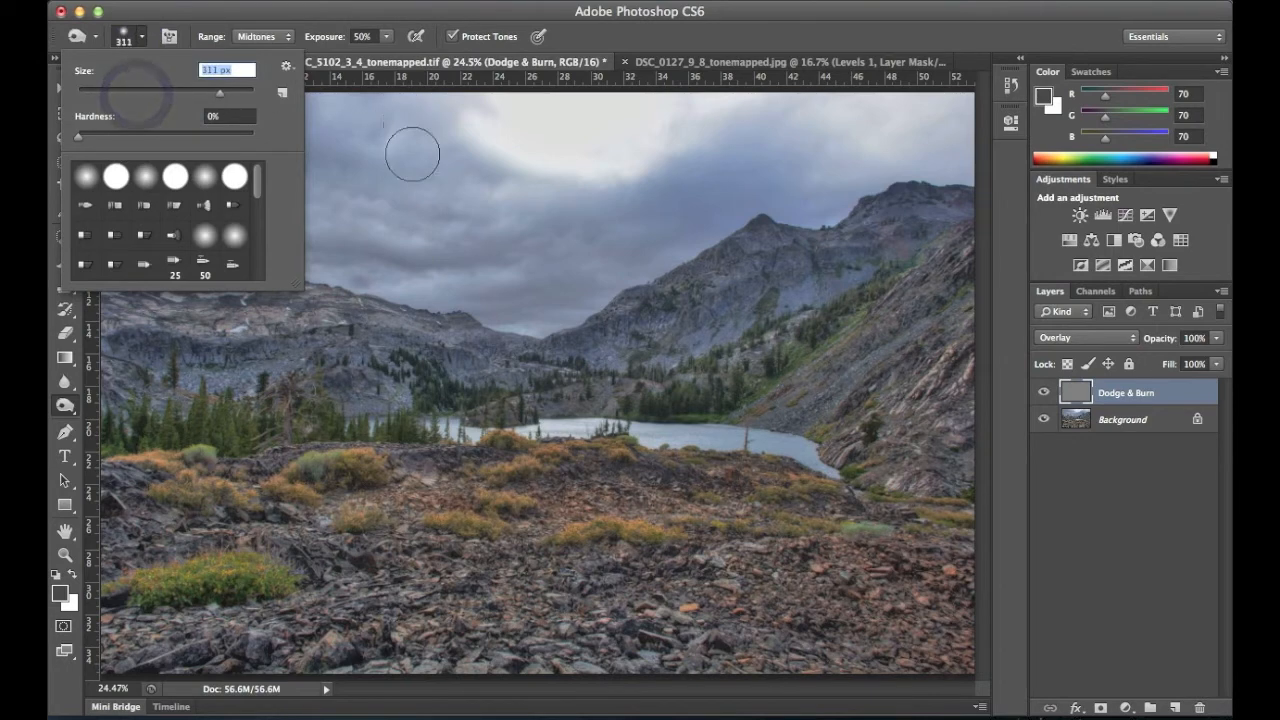
pyautogui.moveTo(150, 99); pyautogui.dragTo(220, 99)
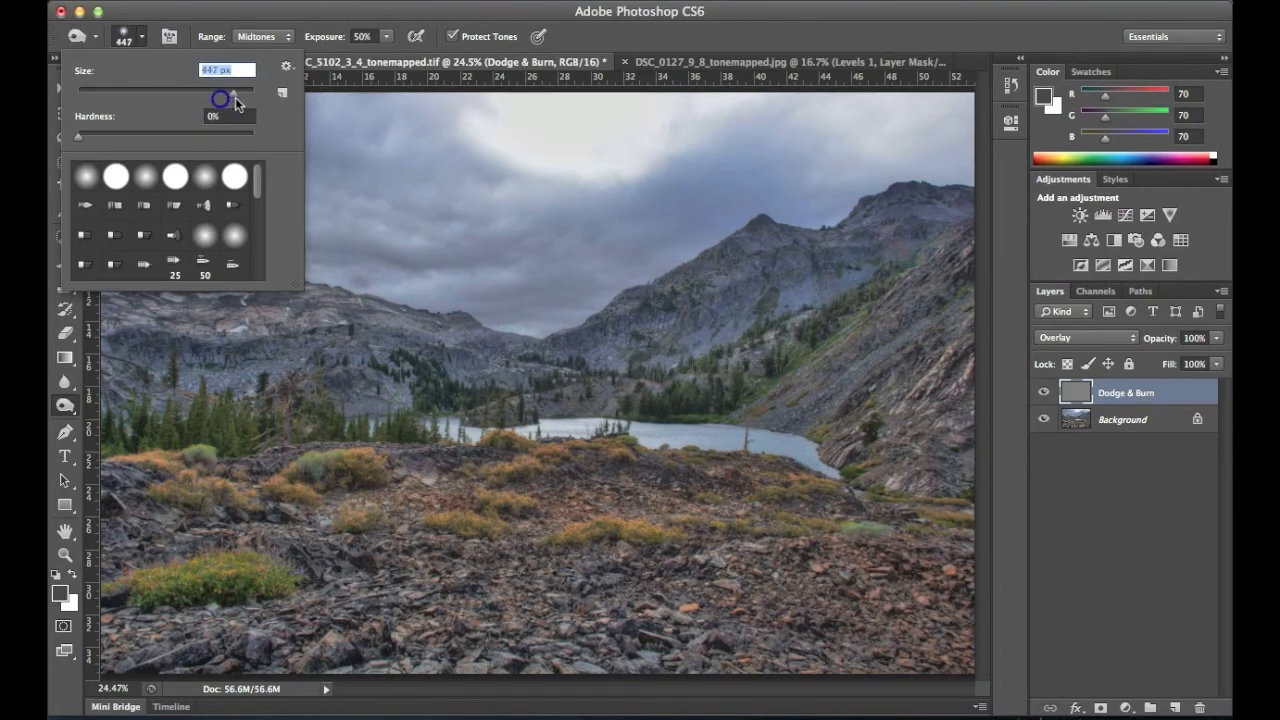
pyautogui.moveTo(220, 92); pyautogui.dragTo(240, 92)
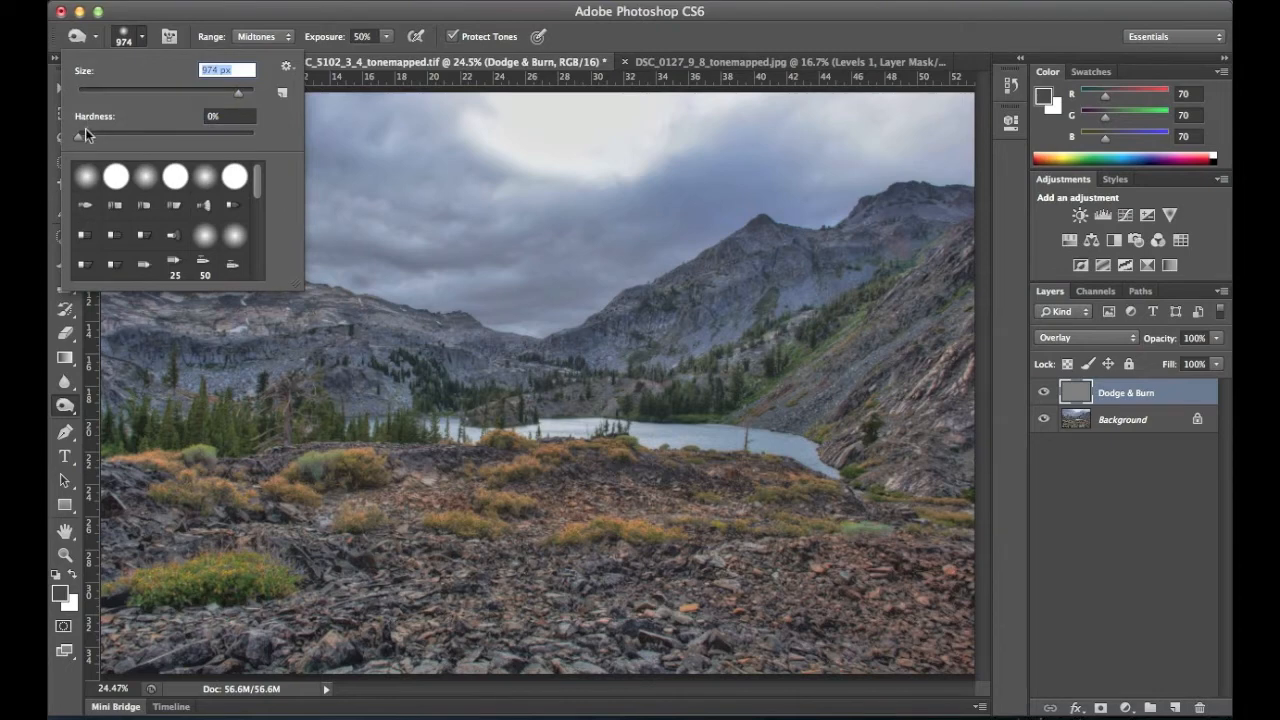
pyautogui.moveTo(76, 147)
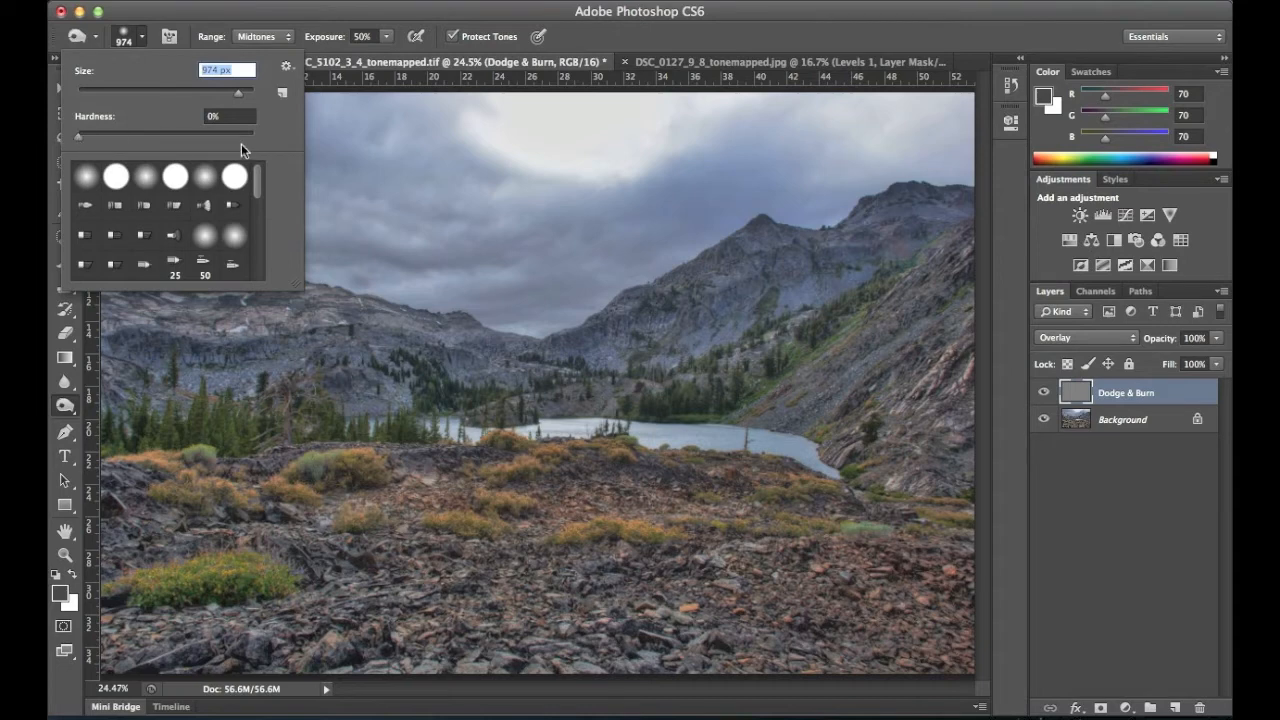
pyautogui.moveTo(435, 155)
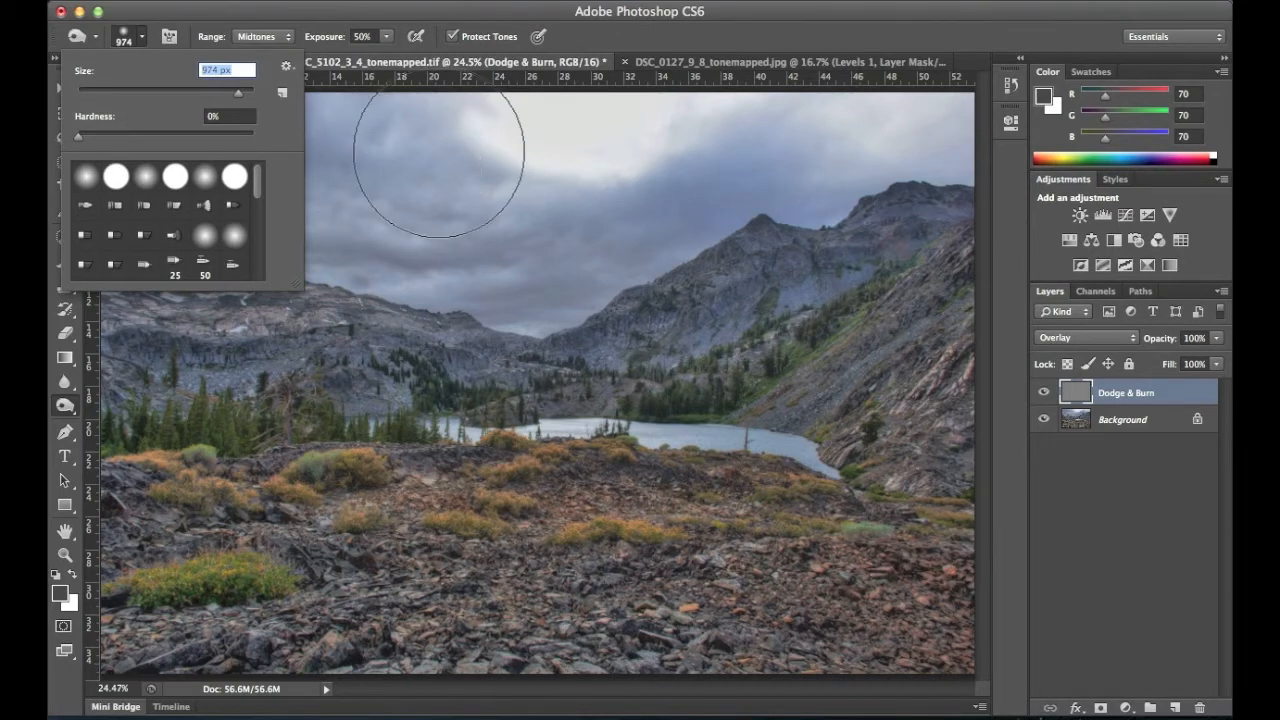
pyautogui.moveTo(535, 167)
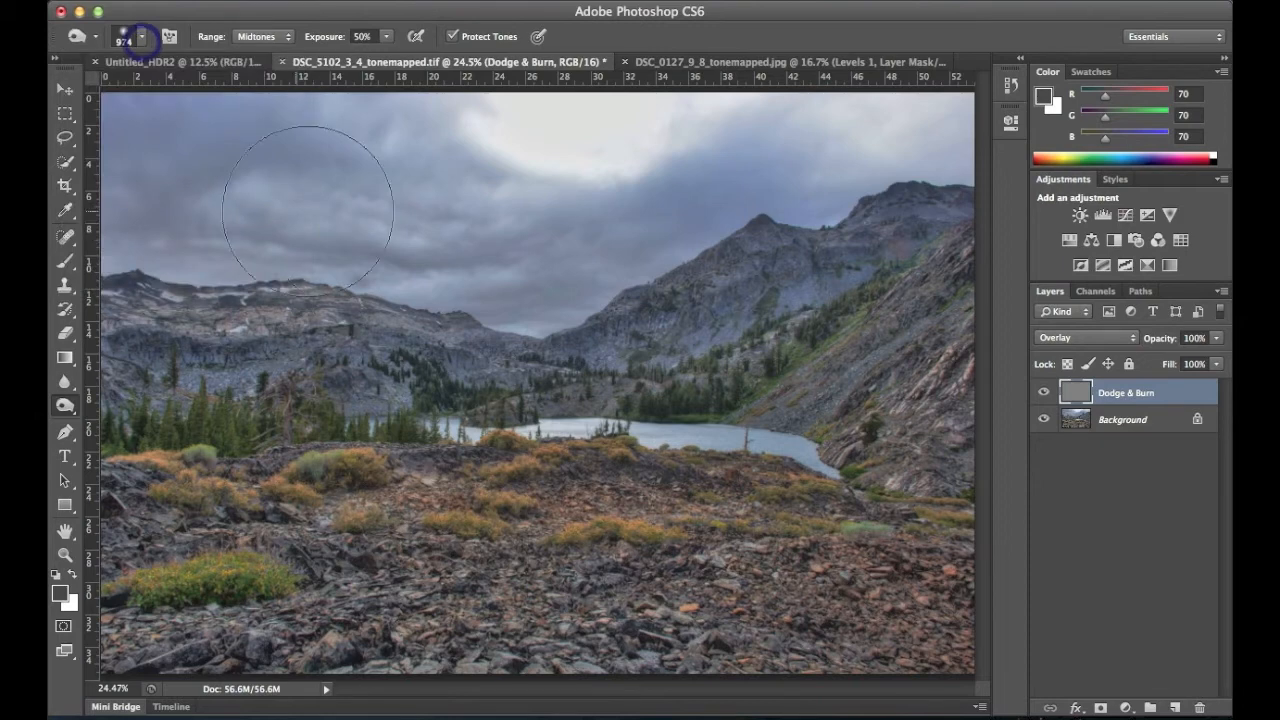
pyautogui.moveTo(328, 195)
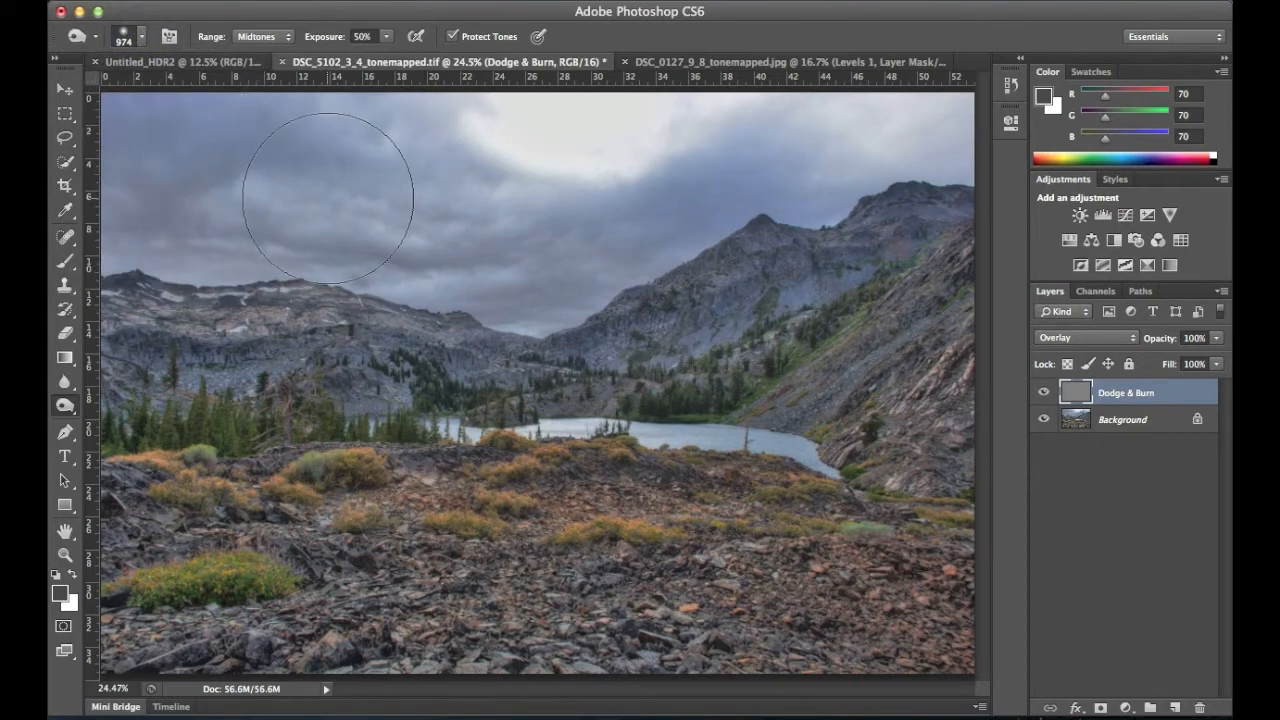
pyautogui.moveTo(378, 222)
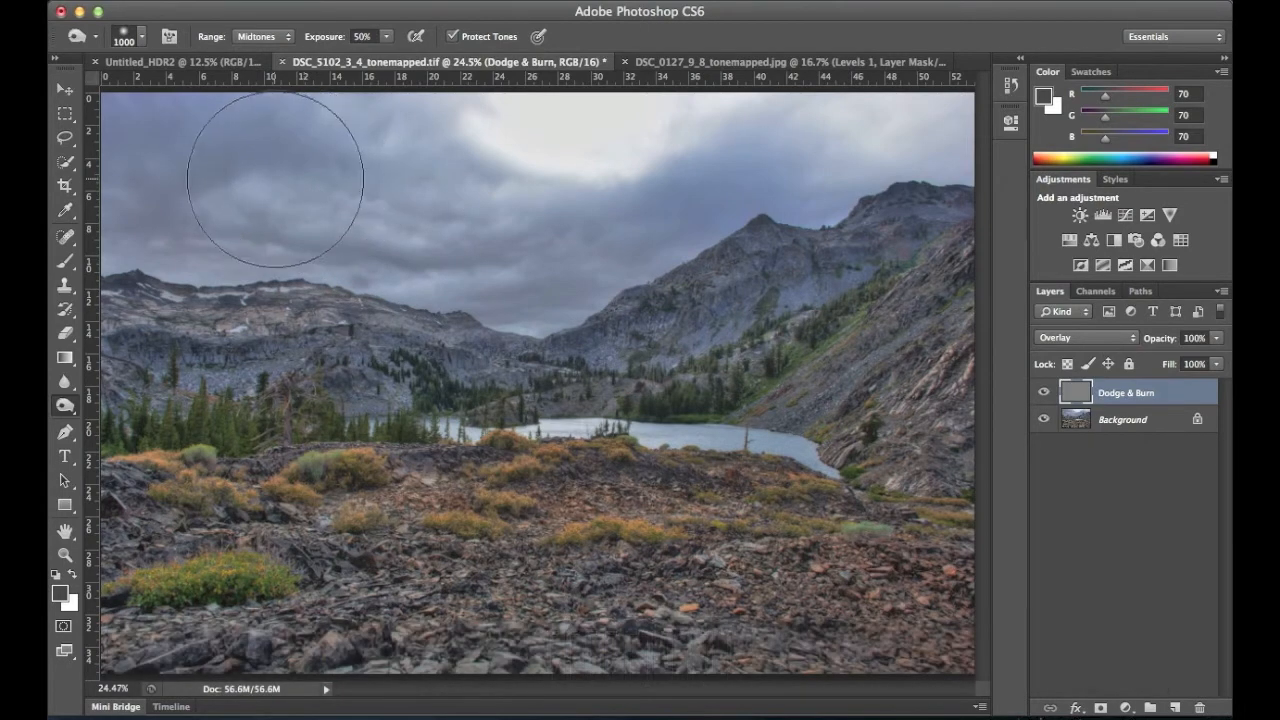
# Burn the clouds on the left and across the upper sky to the top-right corner.
pyautogui.press(']')
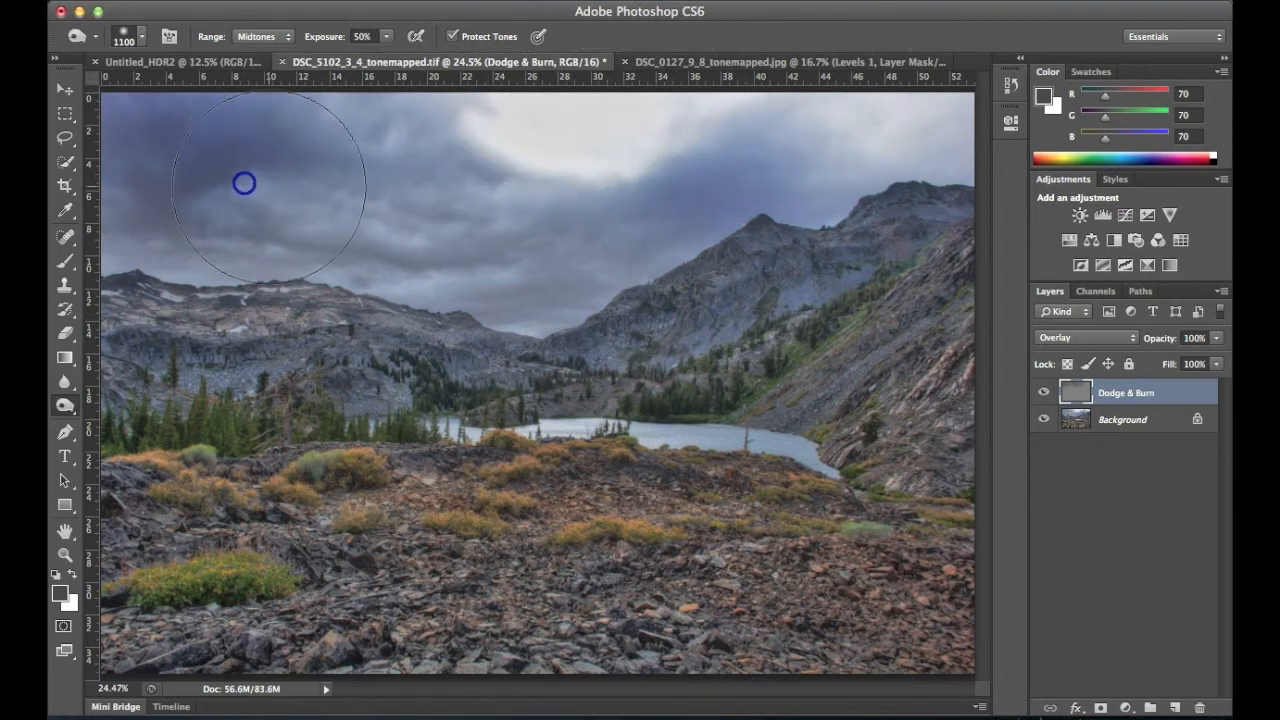
pyautogui.moveTo(243, 183); pyautogui.dragTo(462, 217)
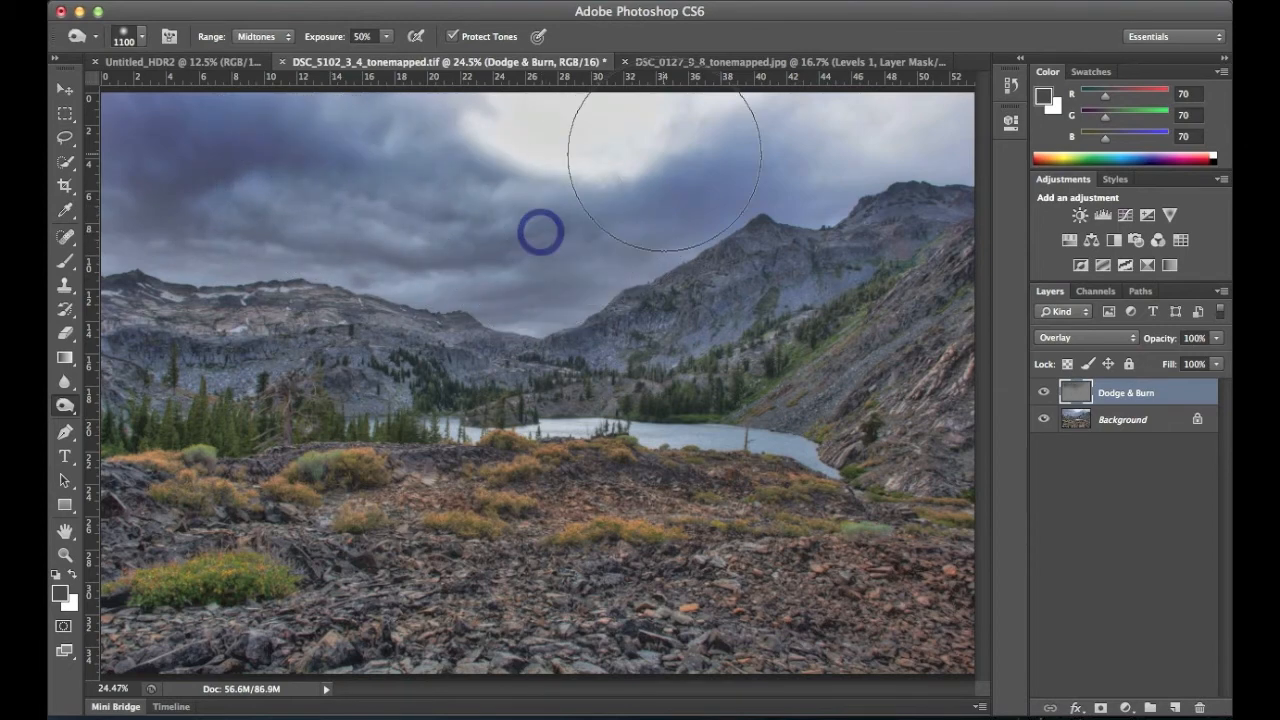
pyautogui.moveTo(540, 232); pyautogui.dragTo(795, 112)
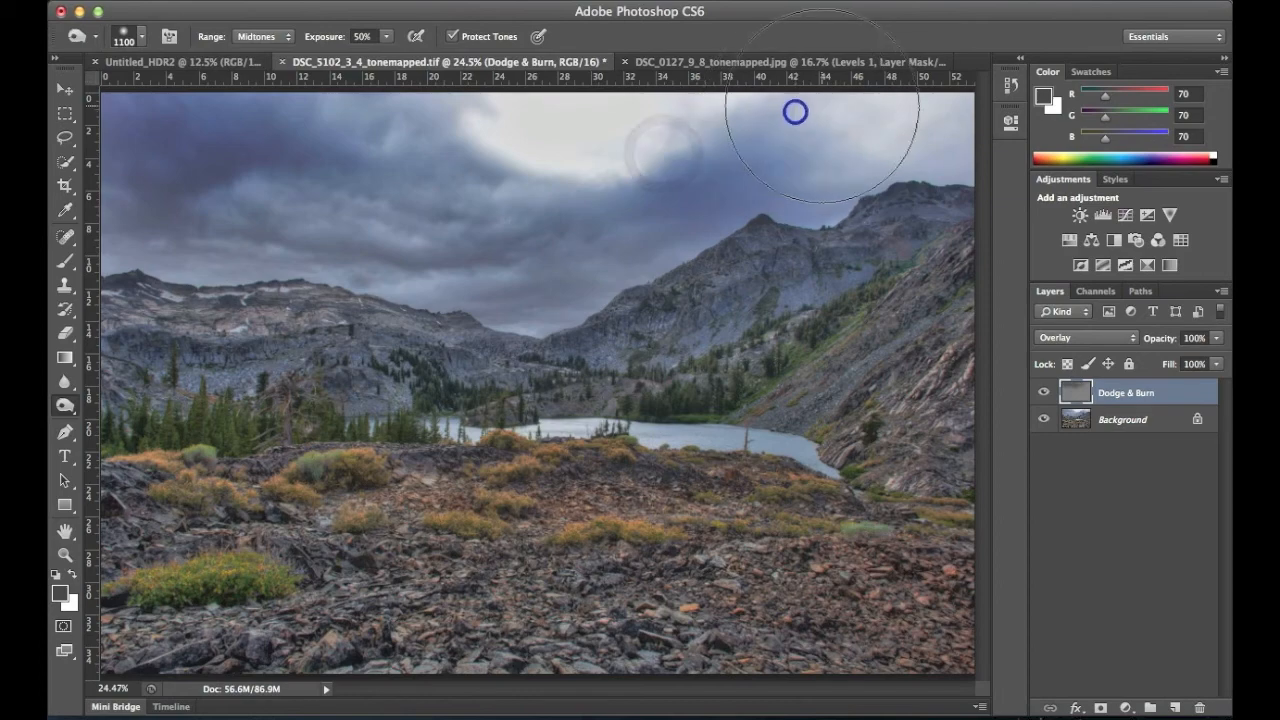
pyautogui.click(795, 112)
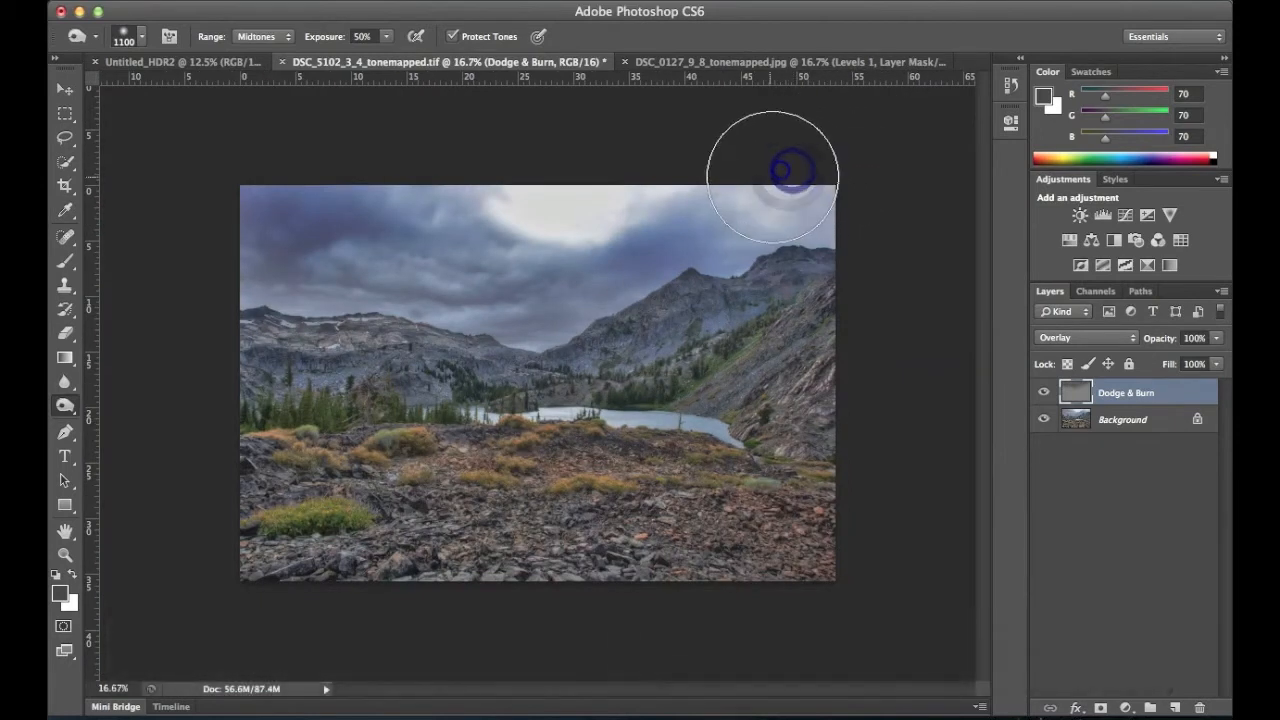
pyautogui.press('[')
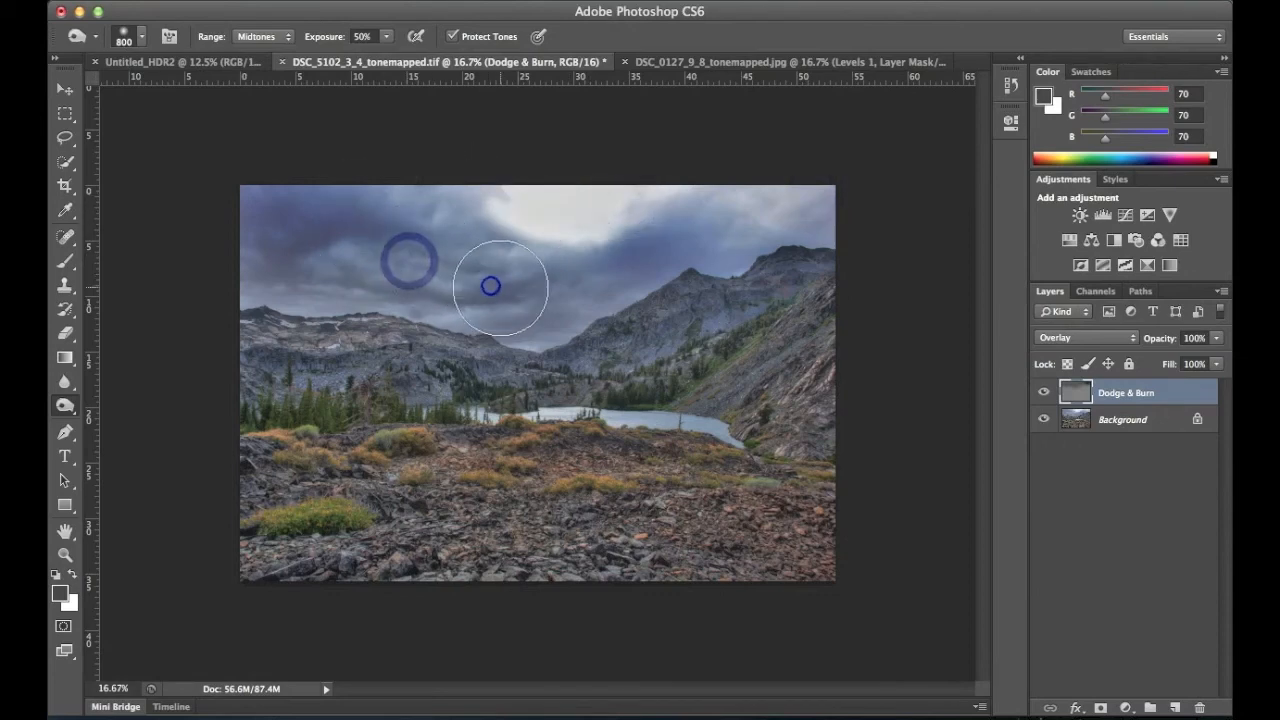
pyautogui.moveTo(505, 352)
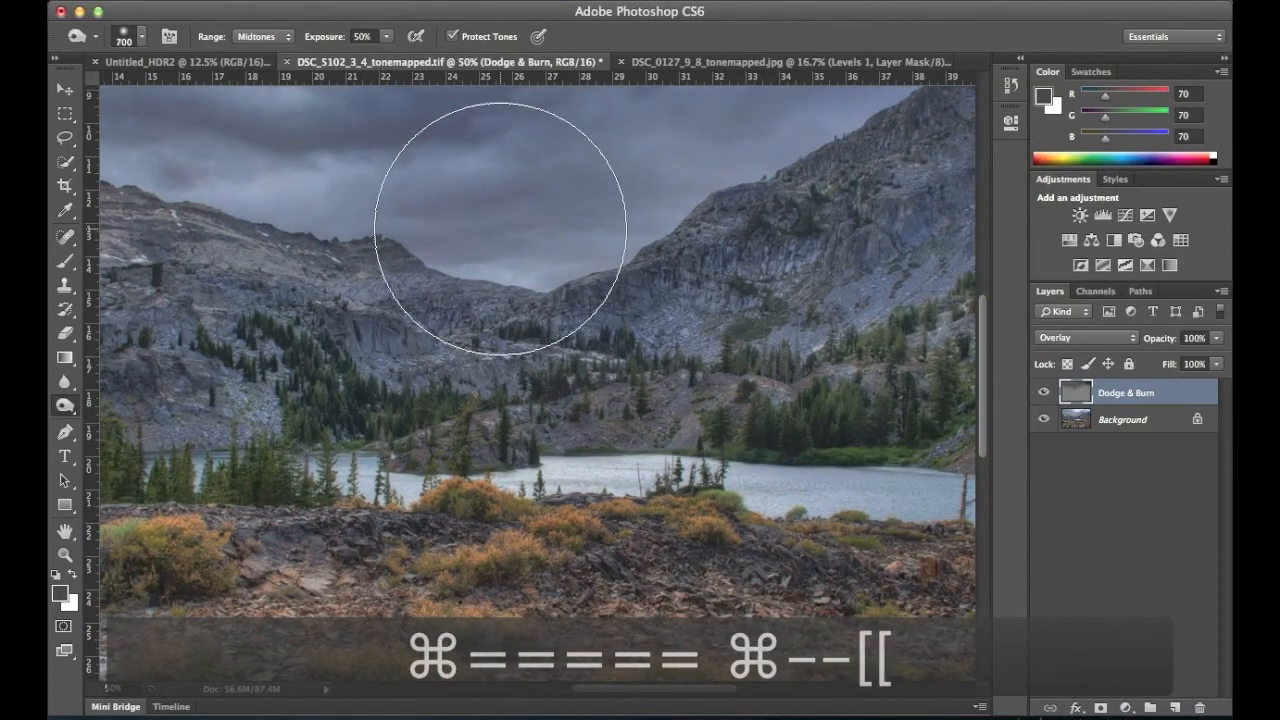
# Shrink the brush and burn the sky just above the mountain ridgeline.
pyautogui.press('[')
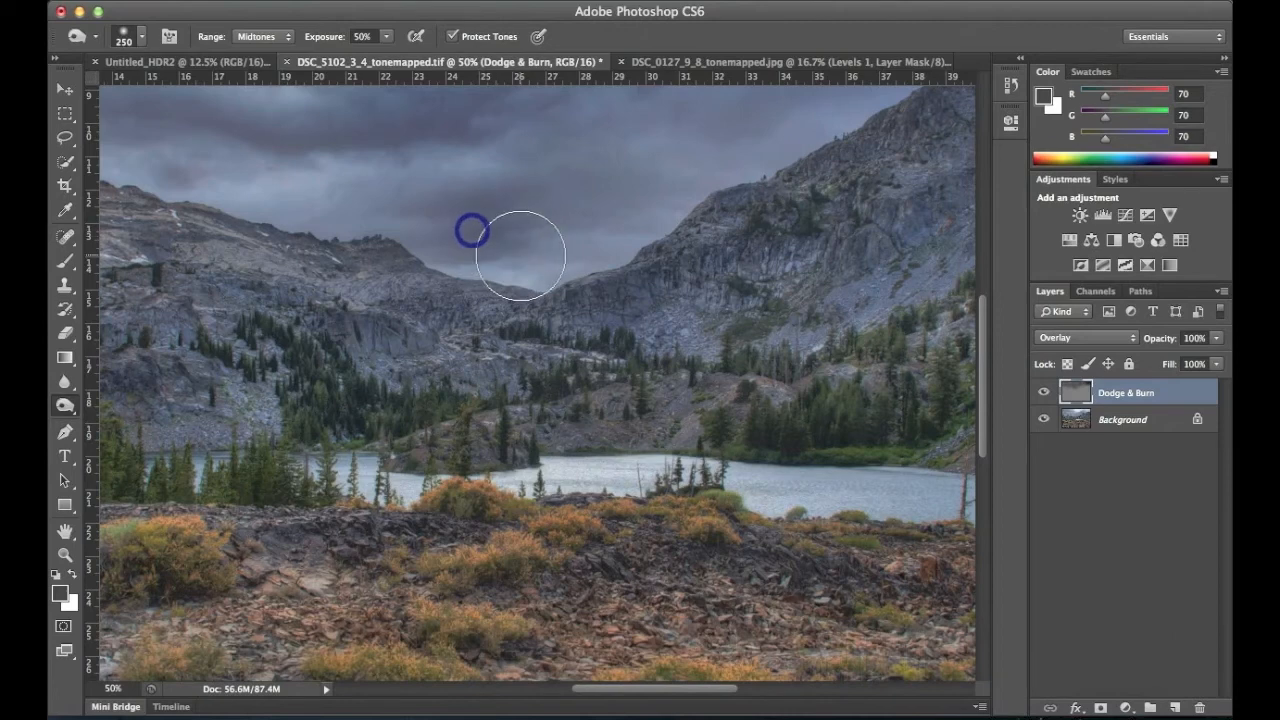
pyautogui.moveTo(575, 233)
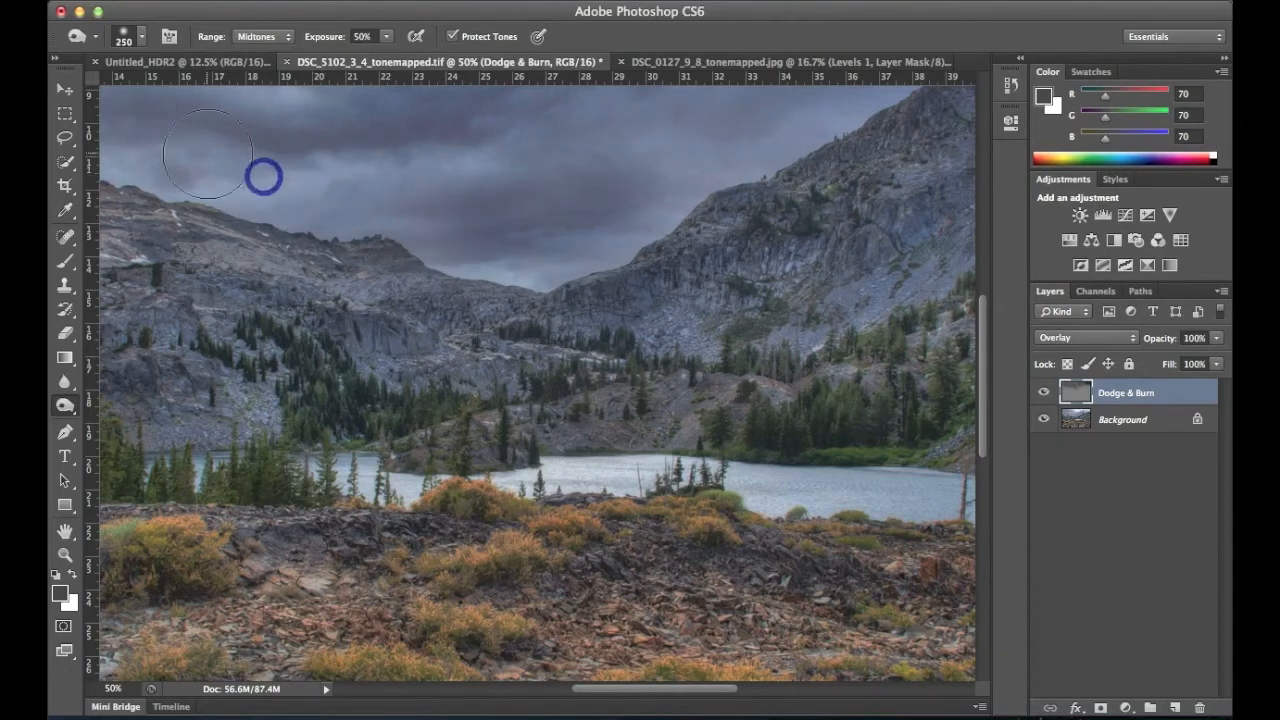
pyautogui.moveTo(975, 350)
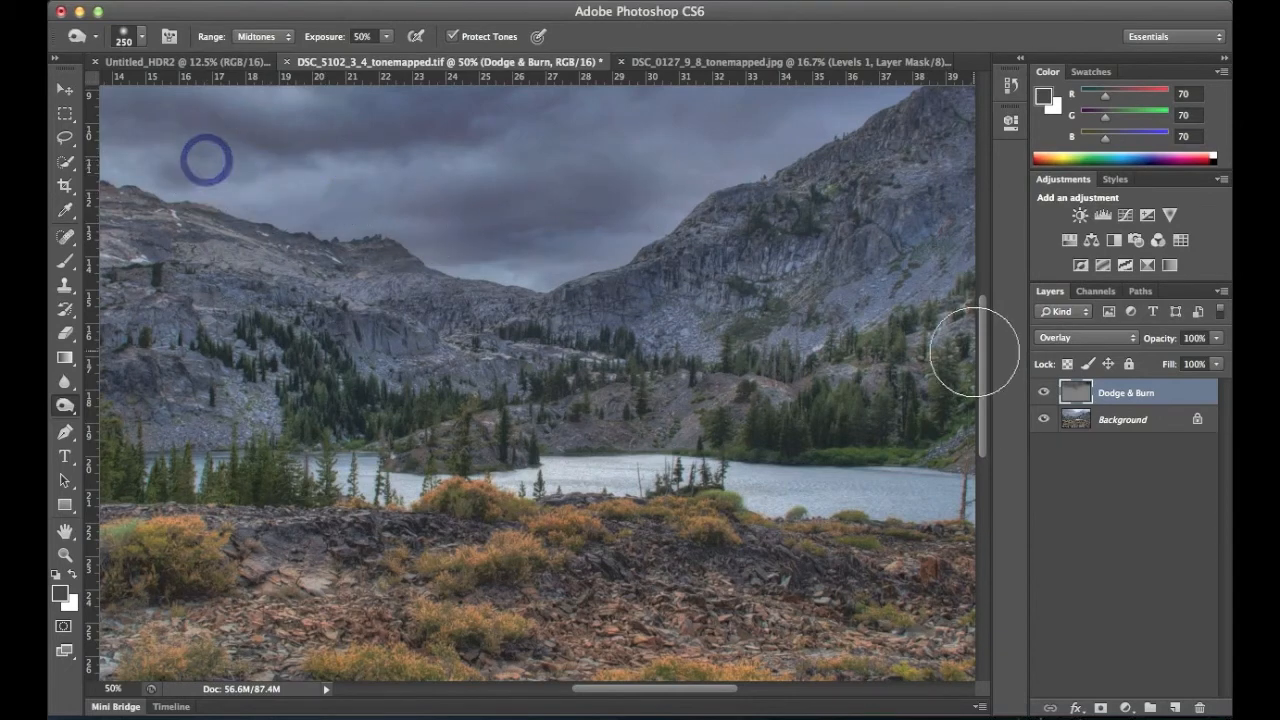
pyautogui.click(1044, 419)
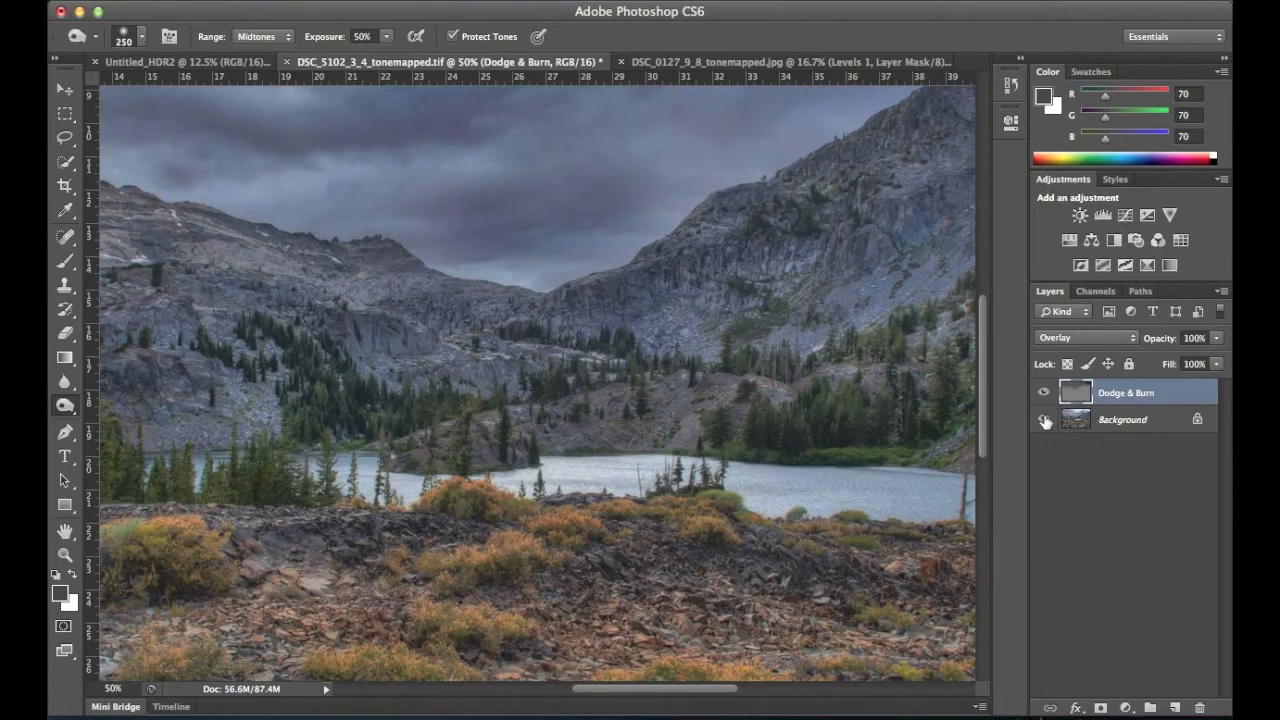
pyautogui.click(1044, 419)
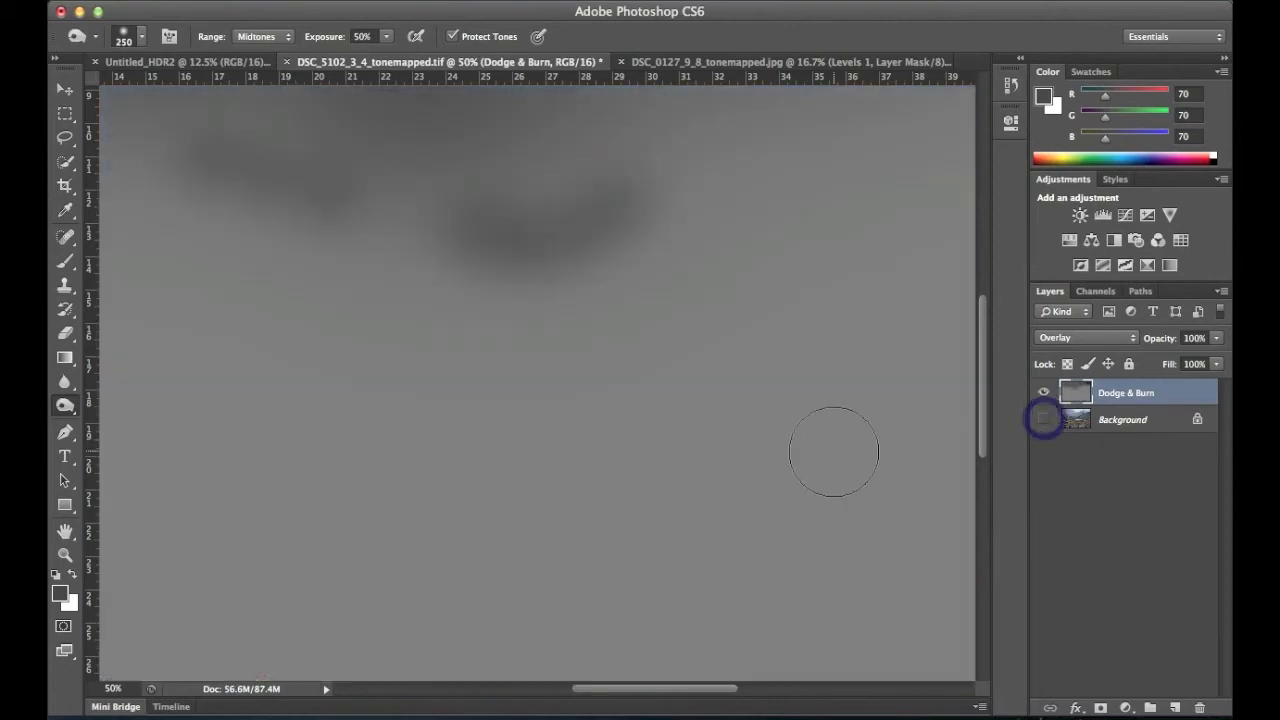
pyautogui.press('cmd+0')
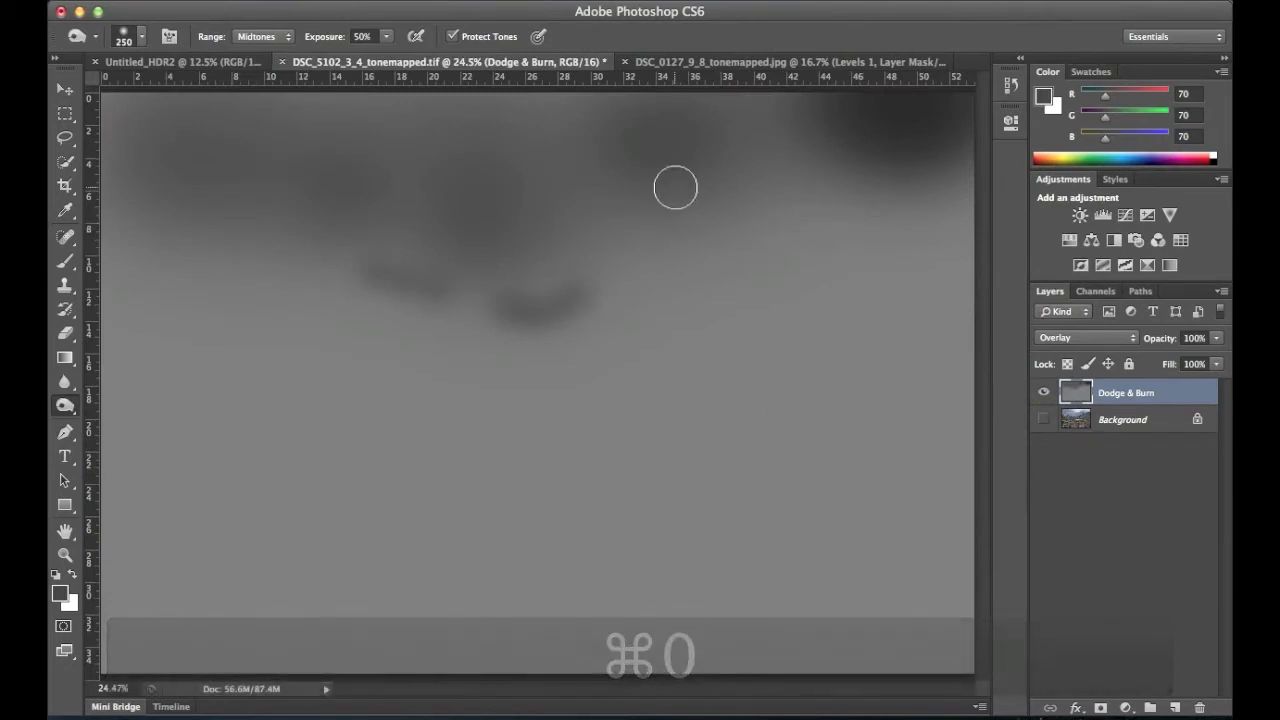
pyautogui.moveTo(599, 272)
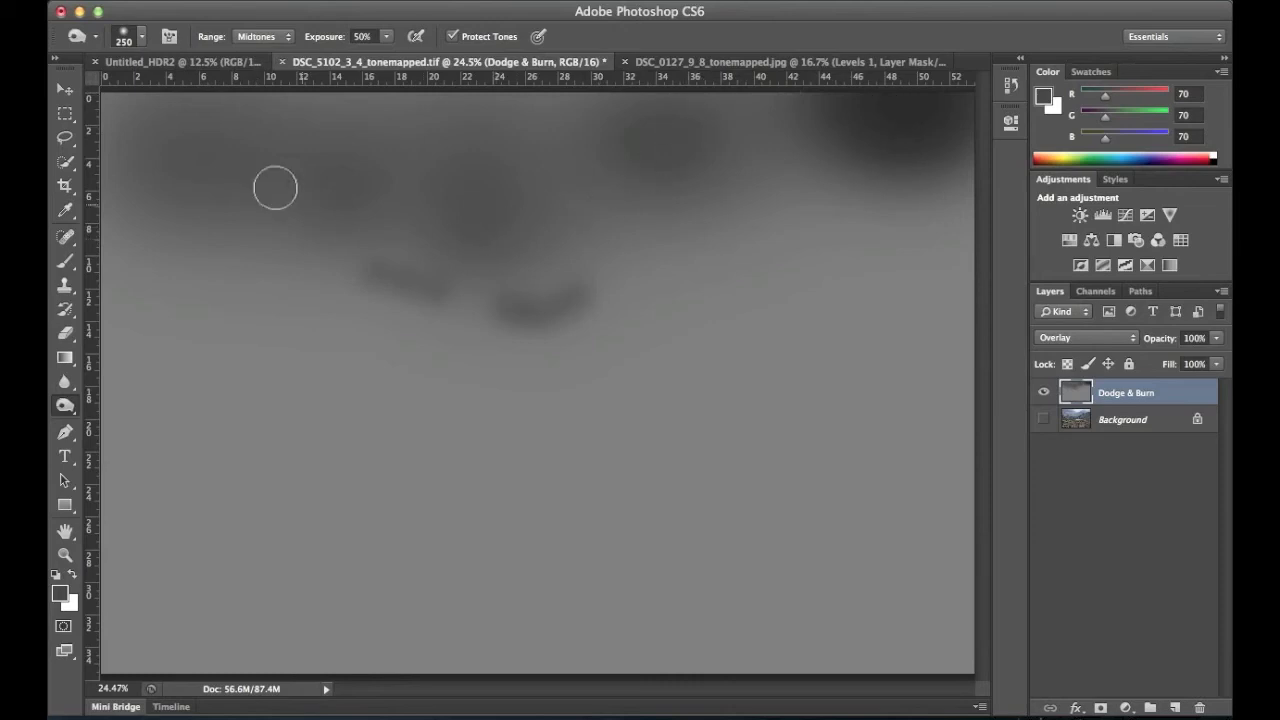
pyautogui.moveTo(1055, 437)
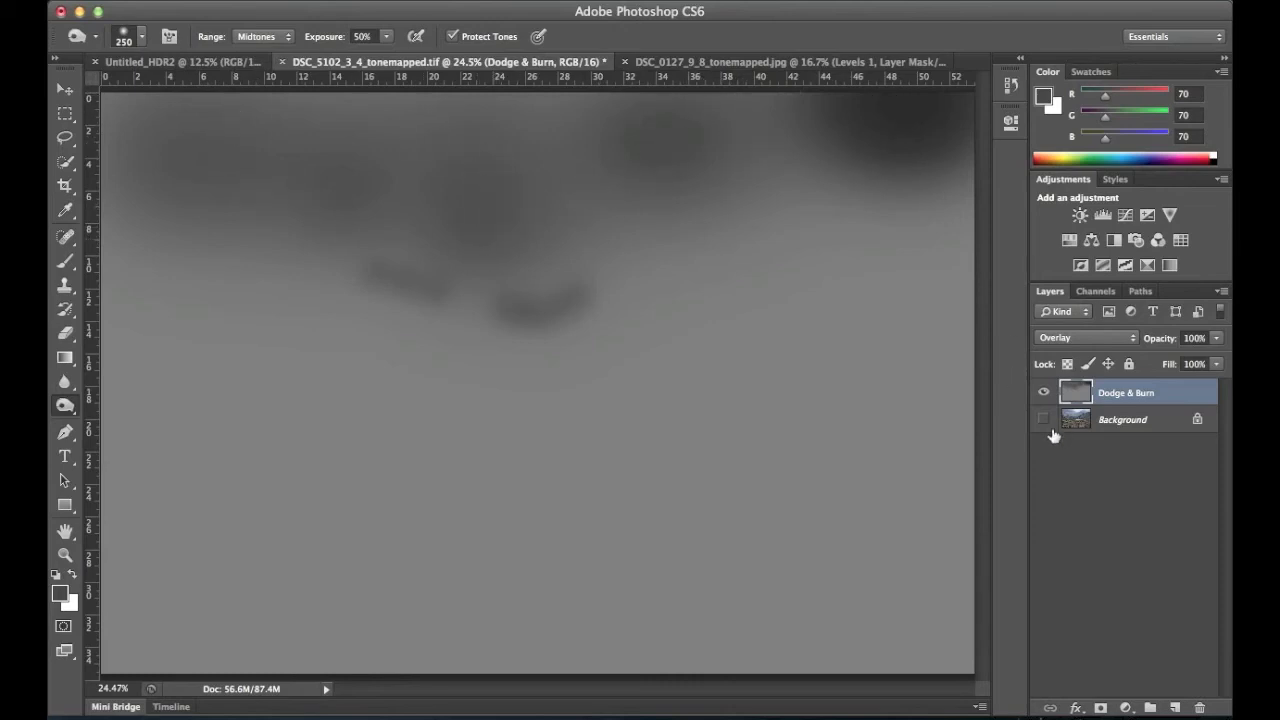
pyautogui.click(1043, 419)
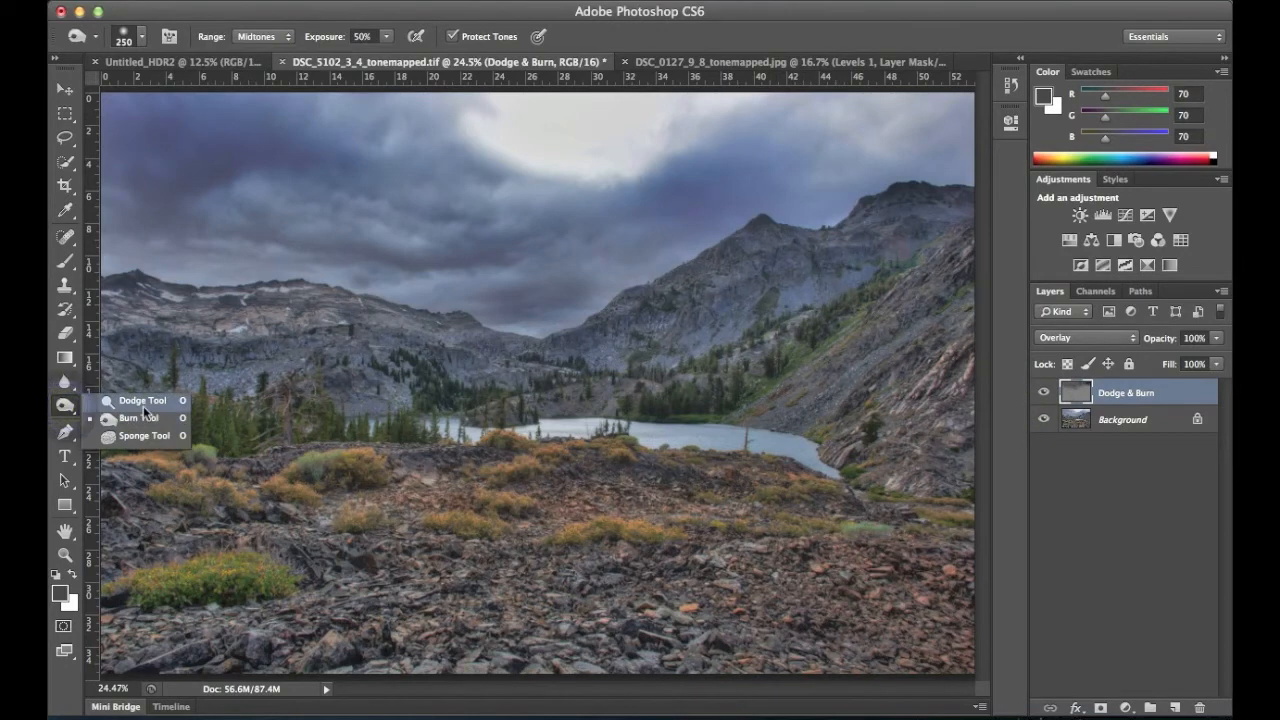
# Switch to the Dodge tool and lighten the right-hand mountain slope.
pyautogui.click(142, 400)
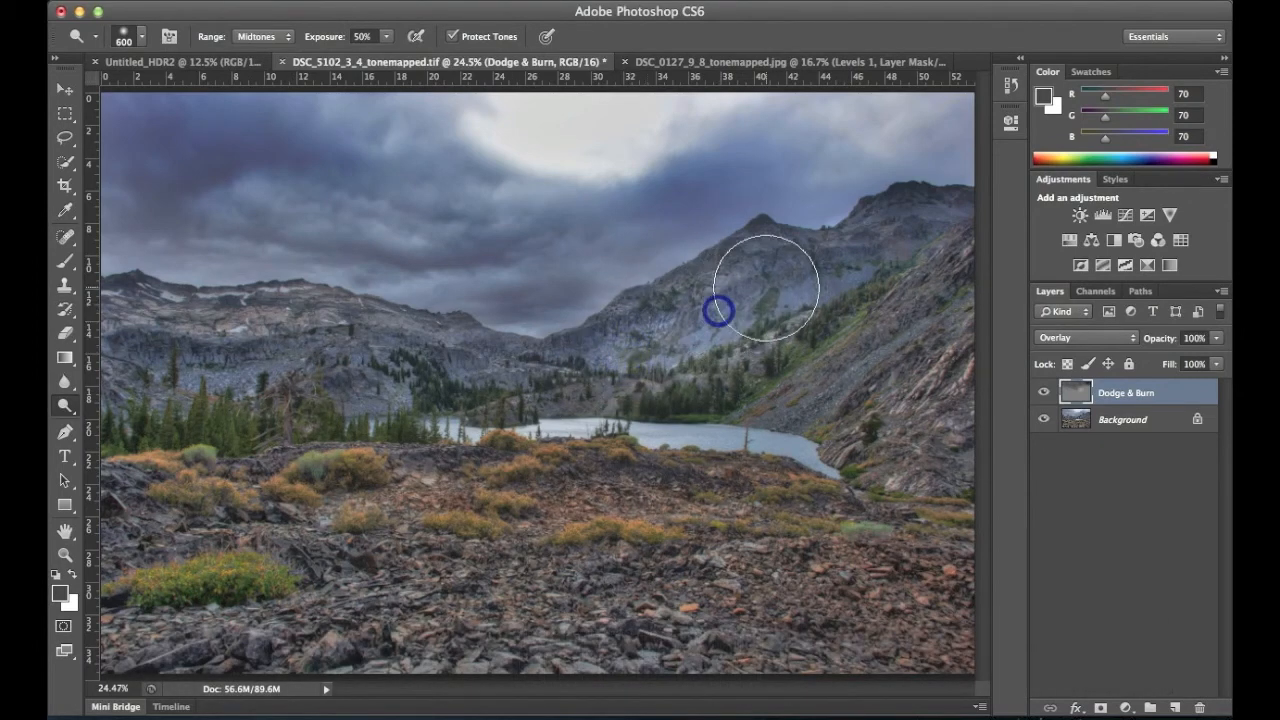
pyautogui.moveTo(718, 310); pyautogui.dragTo(775, 275)
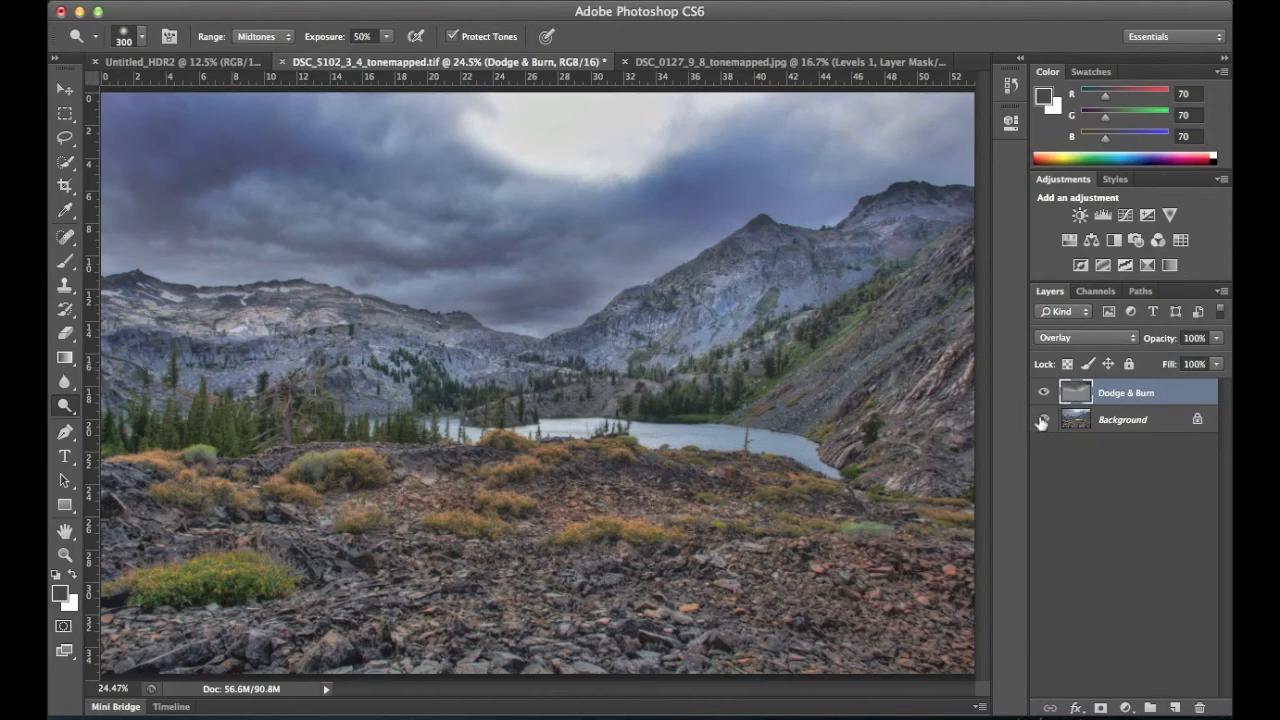
pyautogui.click(1043, 419)
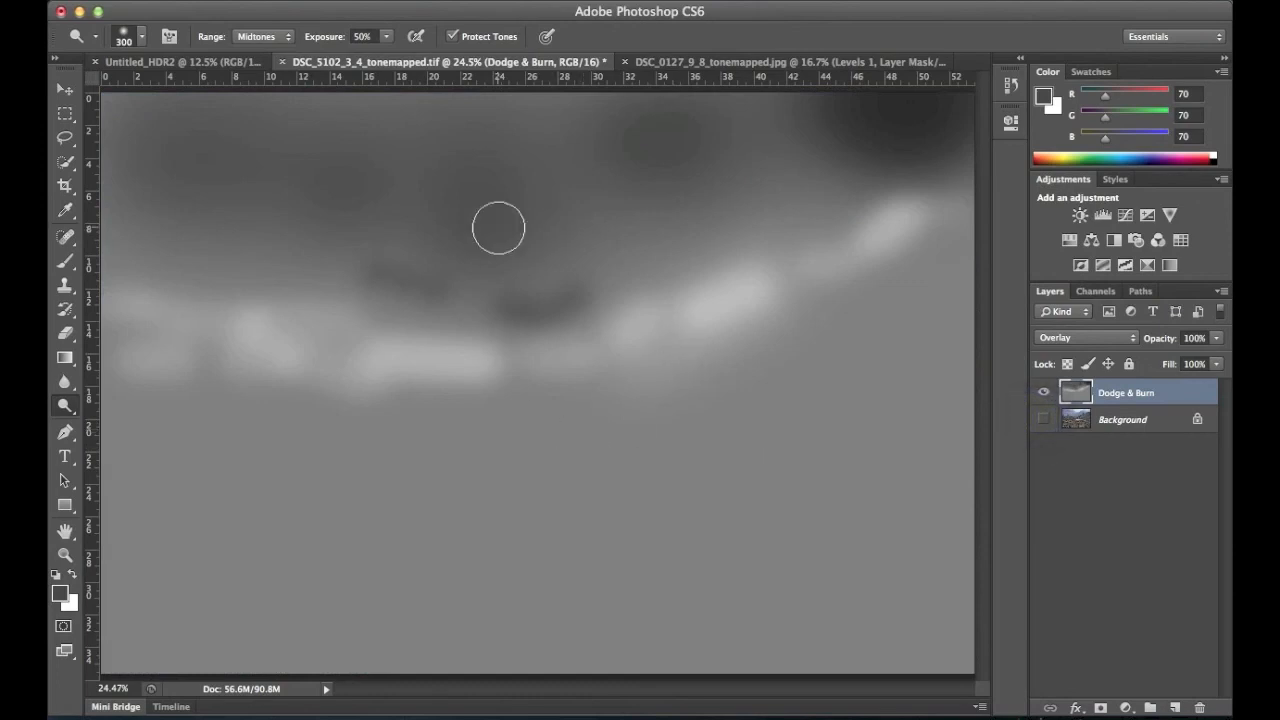
pyautogui.moveTo(242, 349)
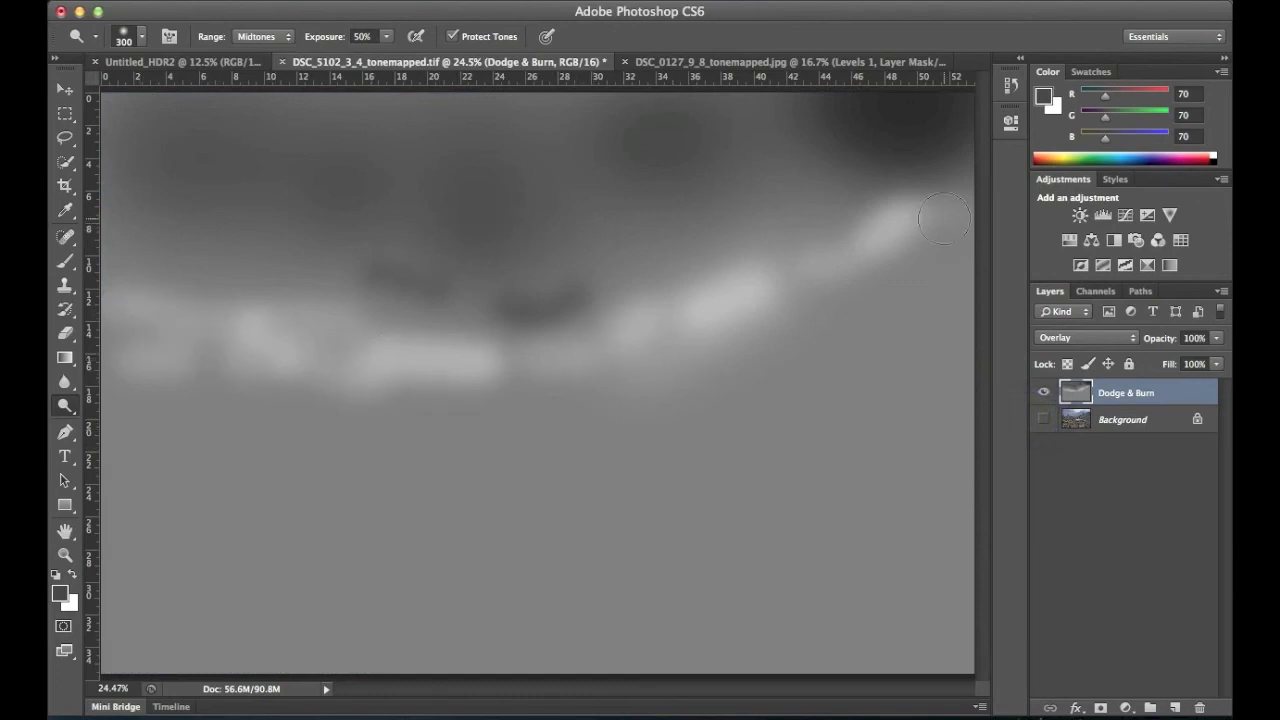
pyautogui.click(1043, 419)
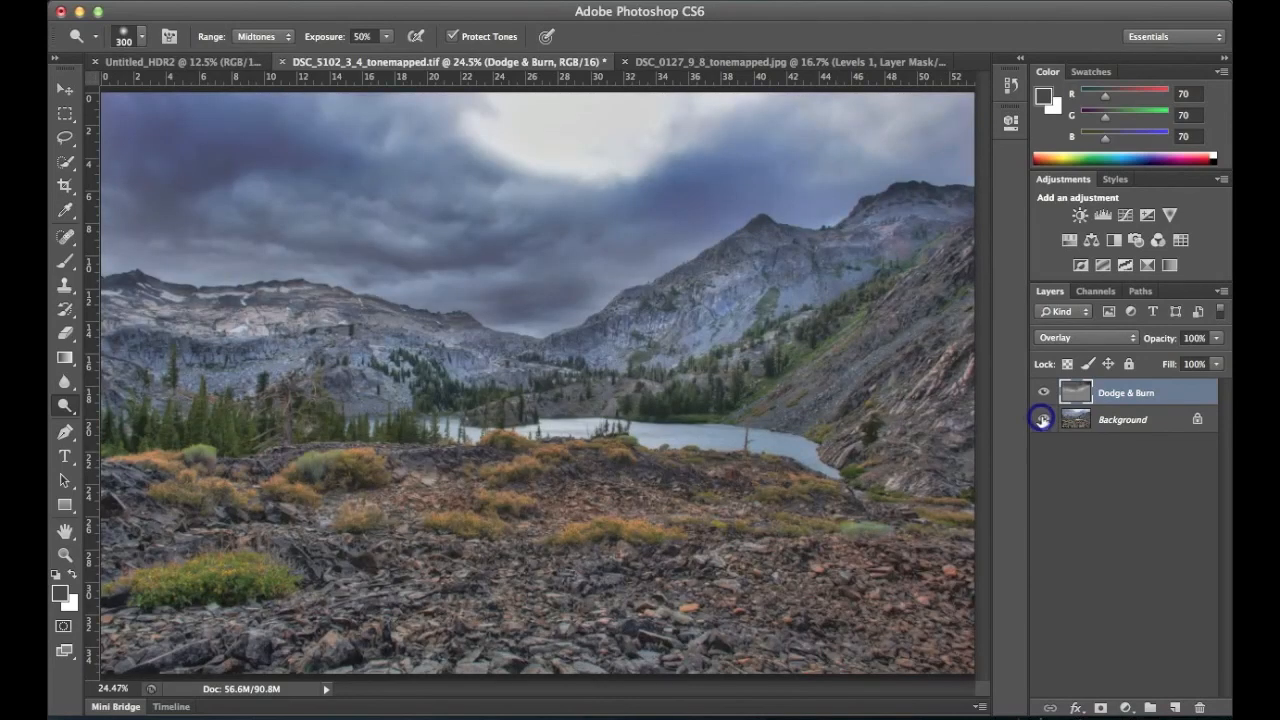